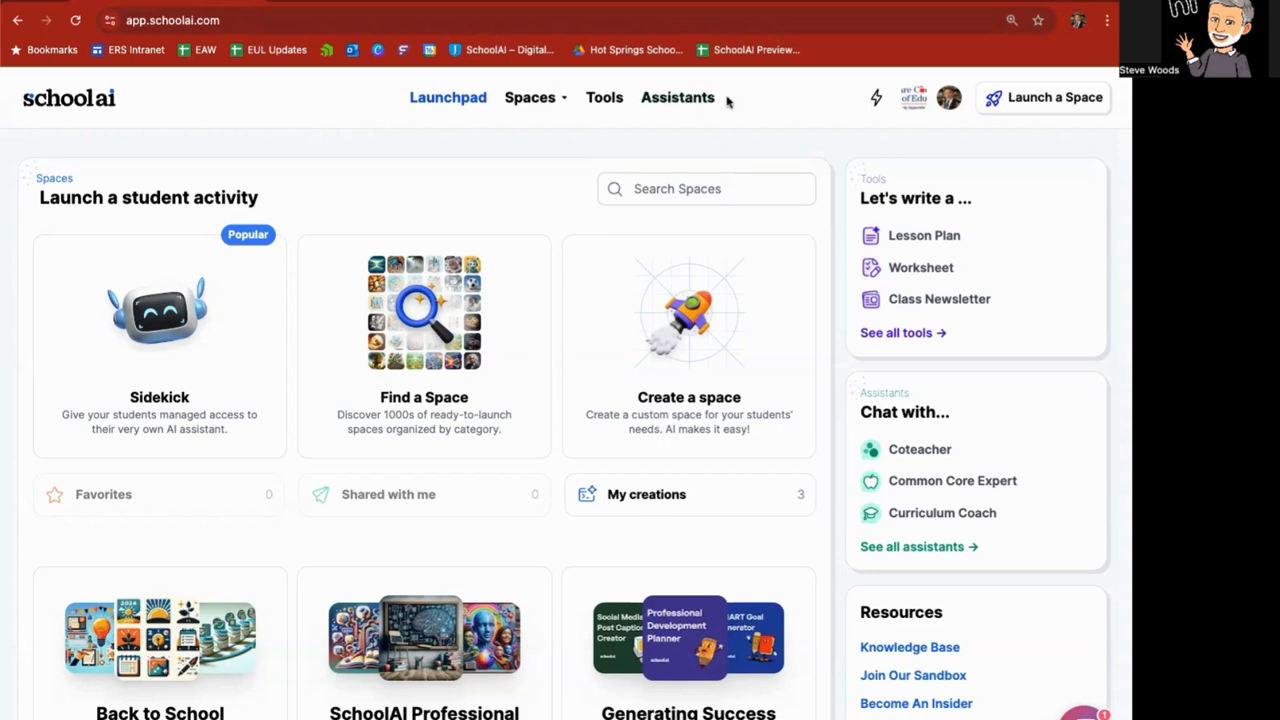
pyautogui.moveTo(677, 97)
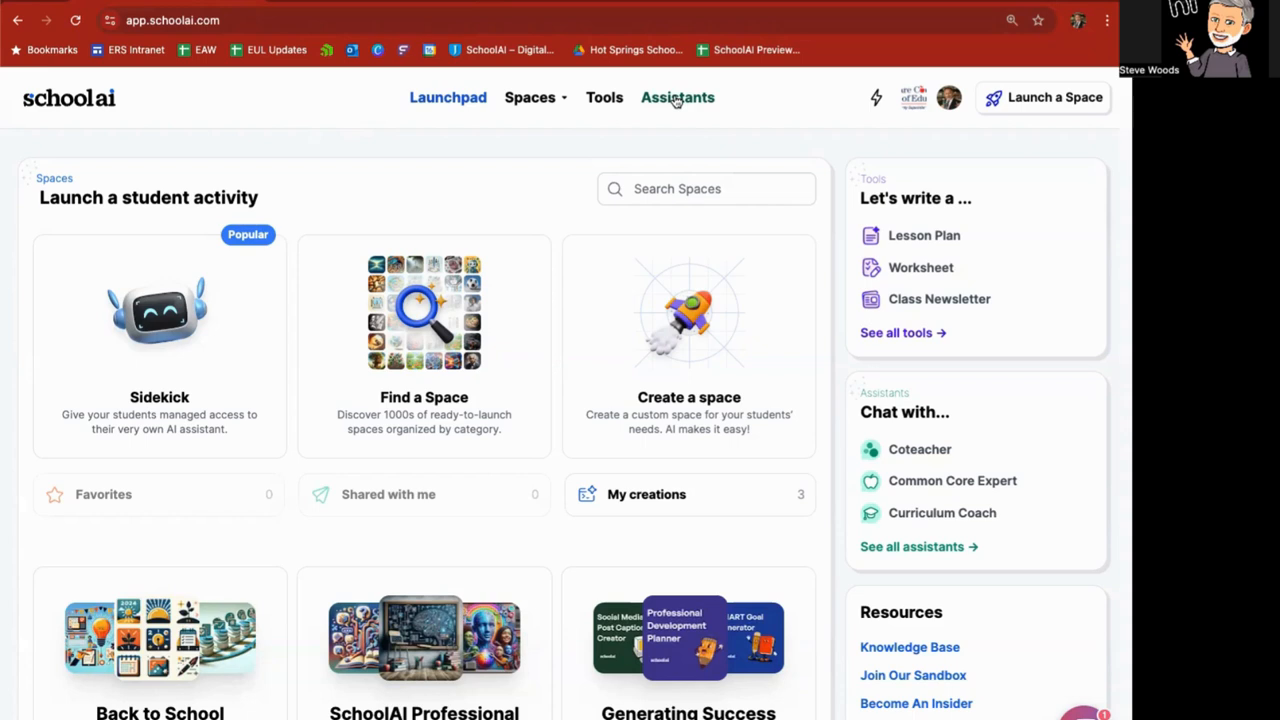
pyautogui.moveTo(838, 404)
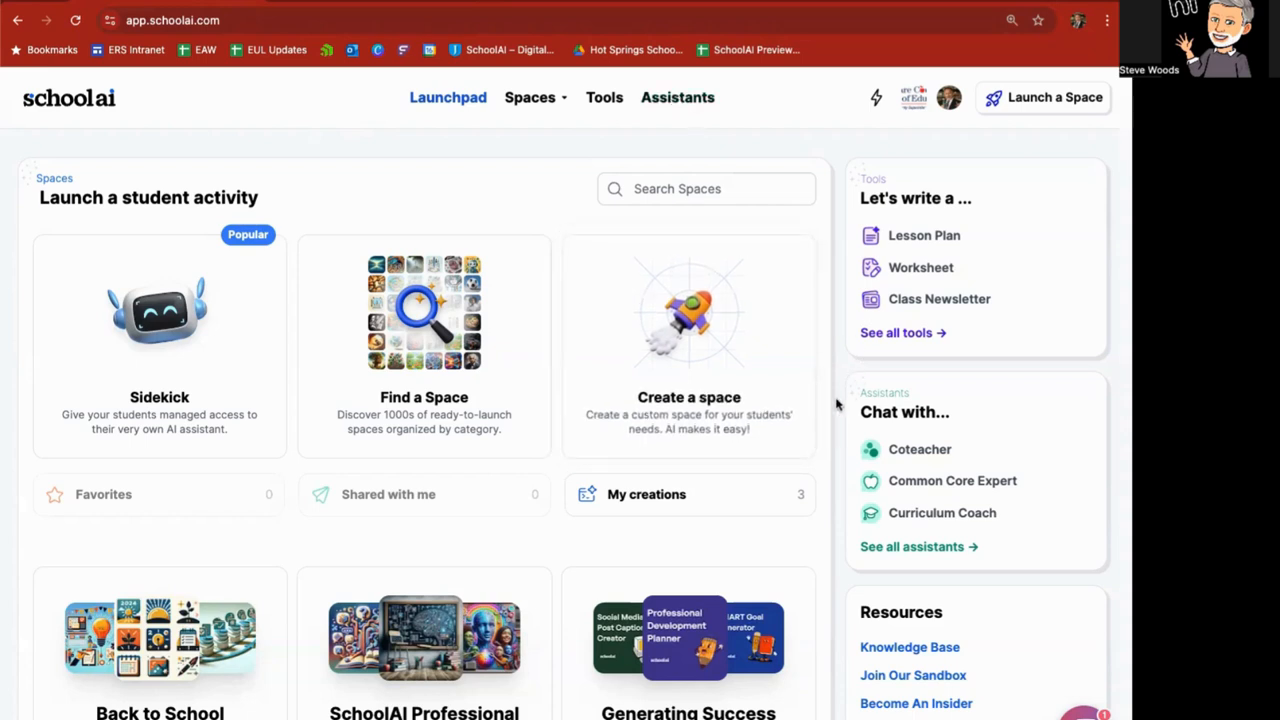
pyautogui.moveTo(958, 535)
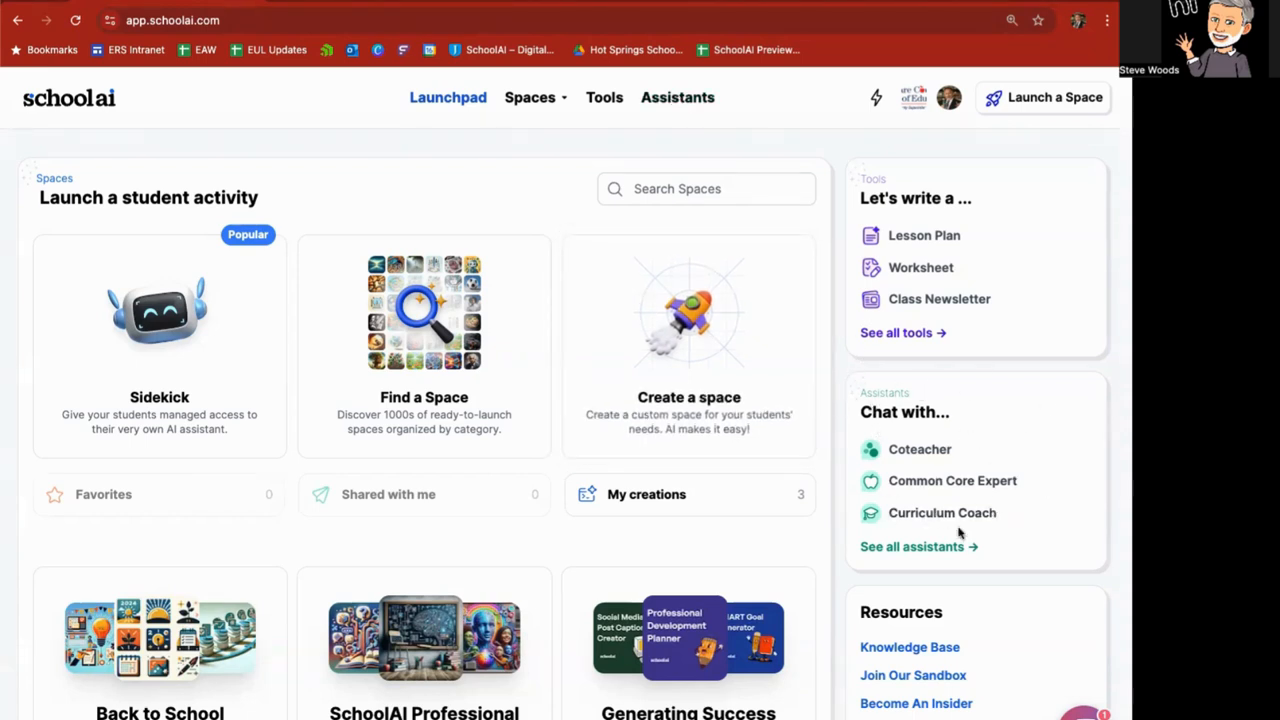
pyautogui.moveTo(957, 463)
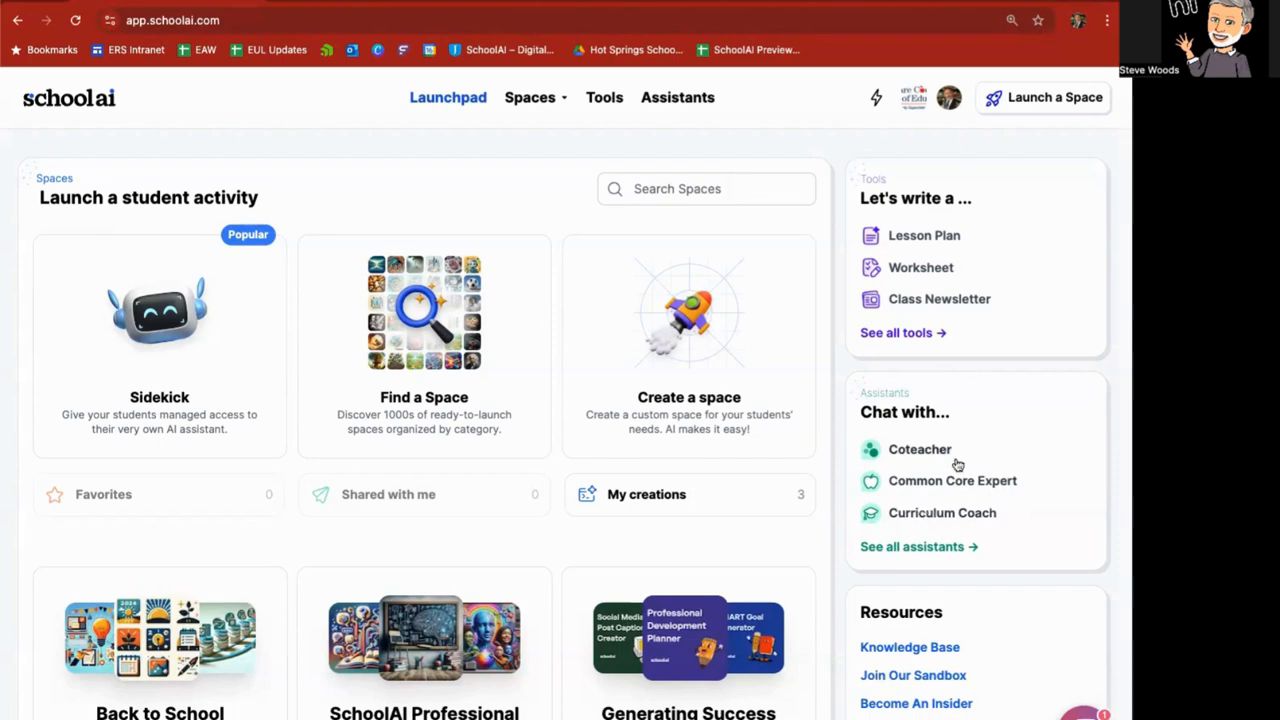
pyautogui.moveTo(925, 537)
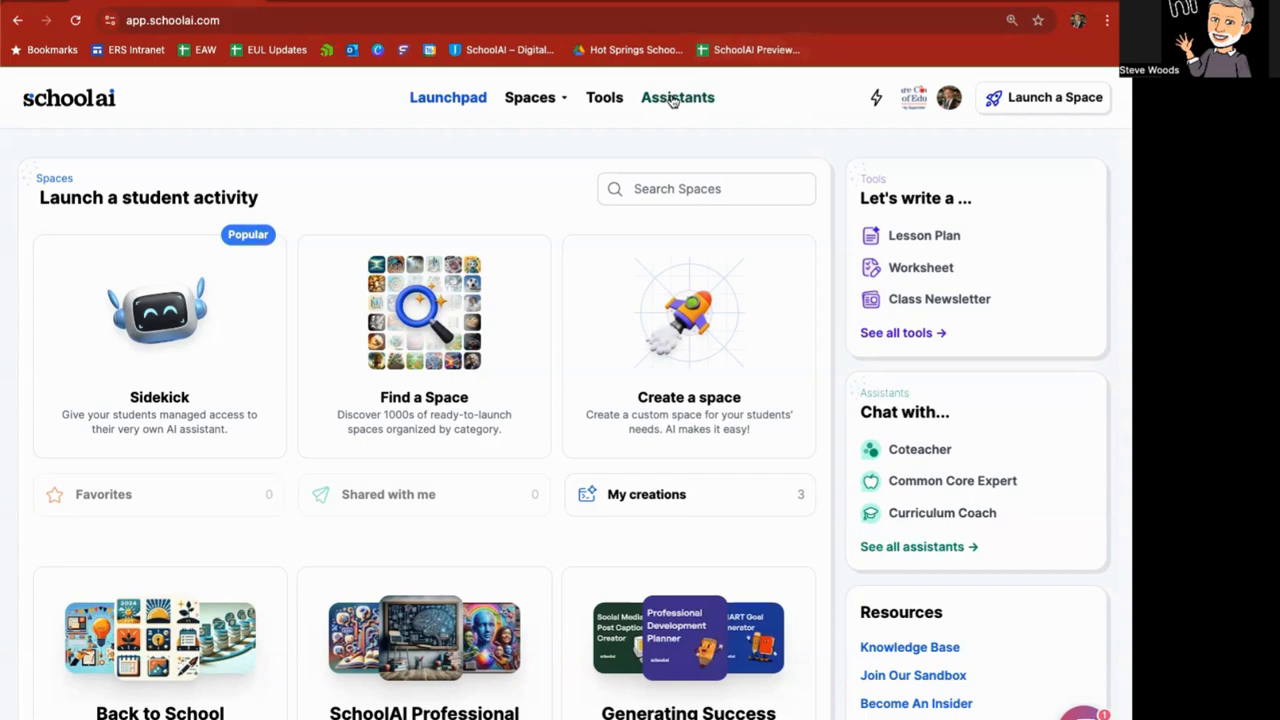
# Open the Assistants gallery listing helpers such as AI in Education Coach and Field Trip Coordinator.
pyautogui.click(677, 97)
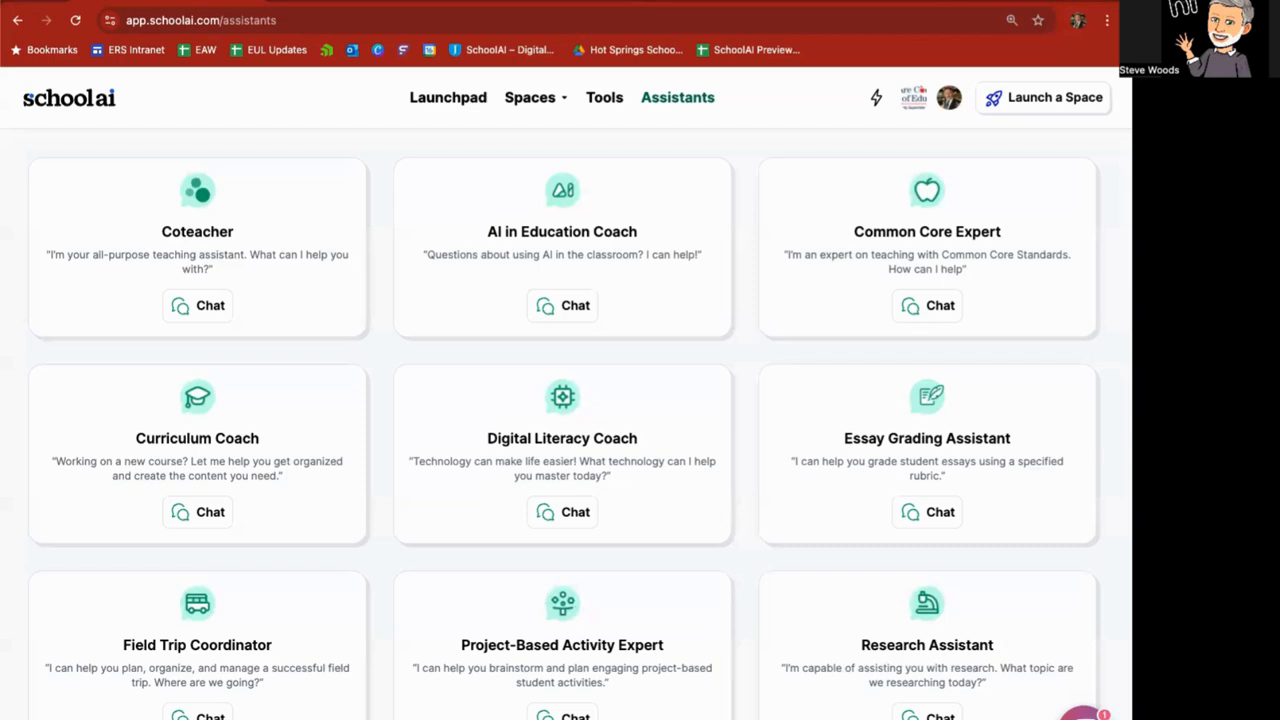
pyautogui.moveTo(245, 193)
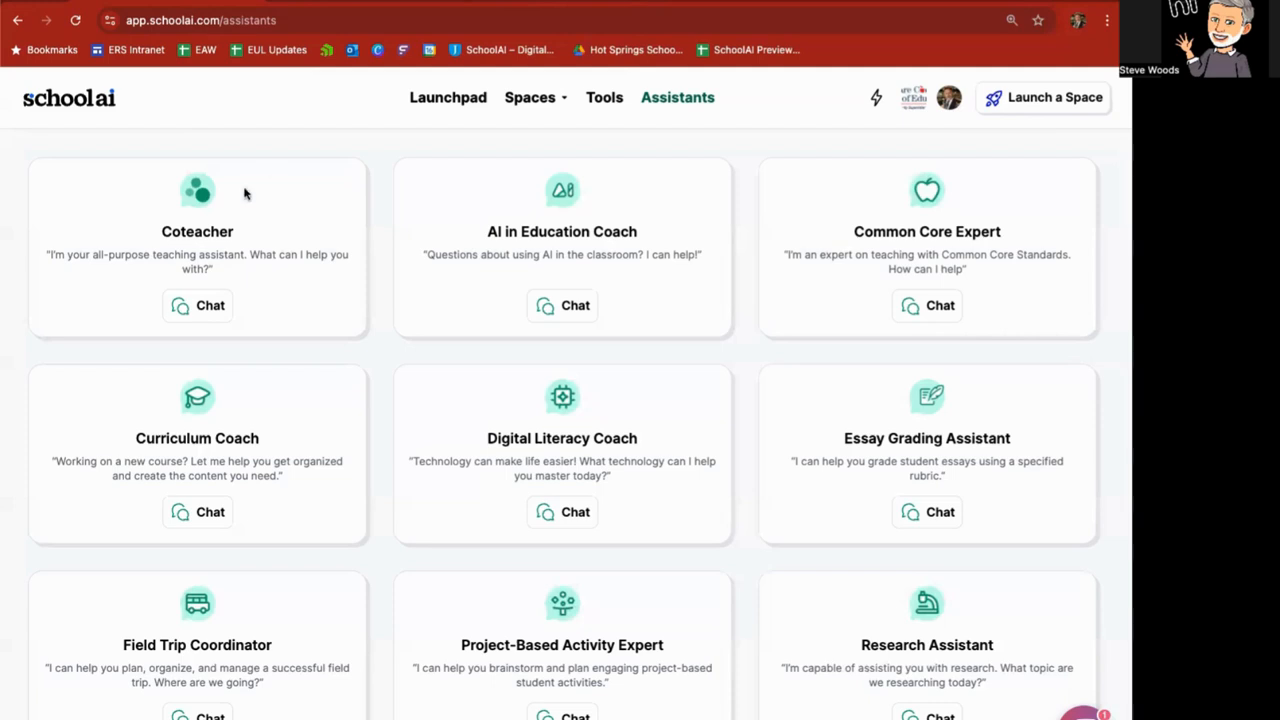
pyautogui.moveTo(986, 291)
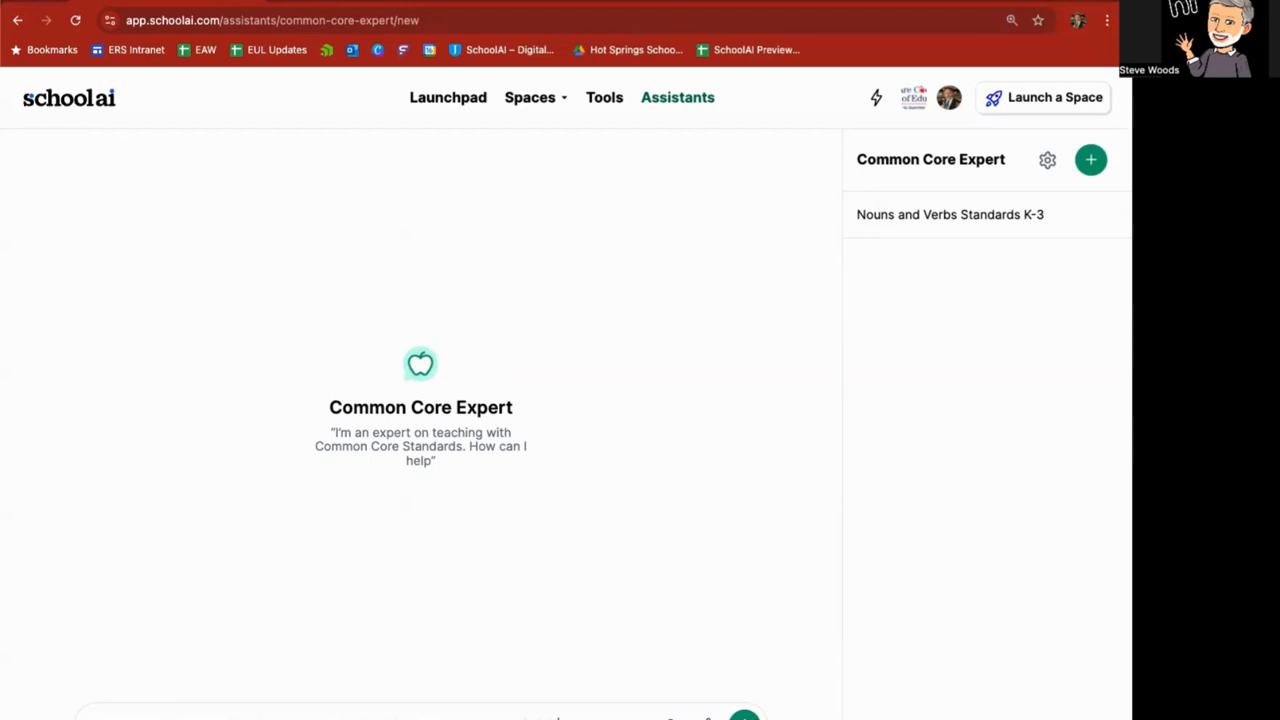
# Enter 'I am a new 3rd grade teacher…' asking where to start teaching math in California.
pyautogui.write('I am a new 3rd grade teacher, and want to know where I should start with teaching')
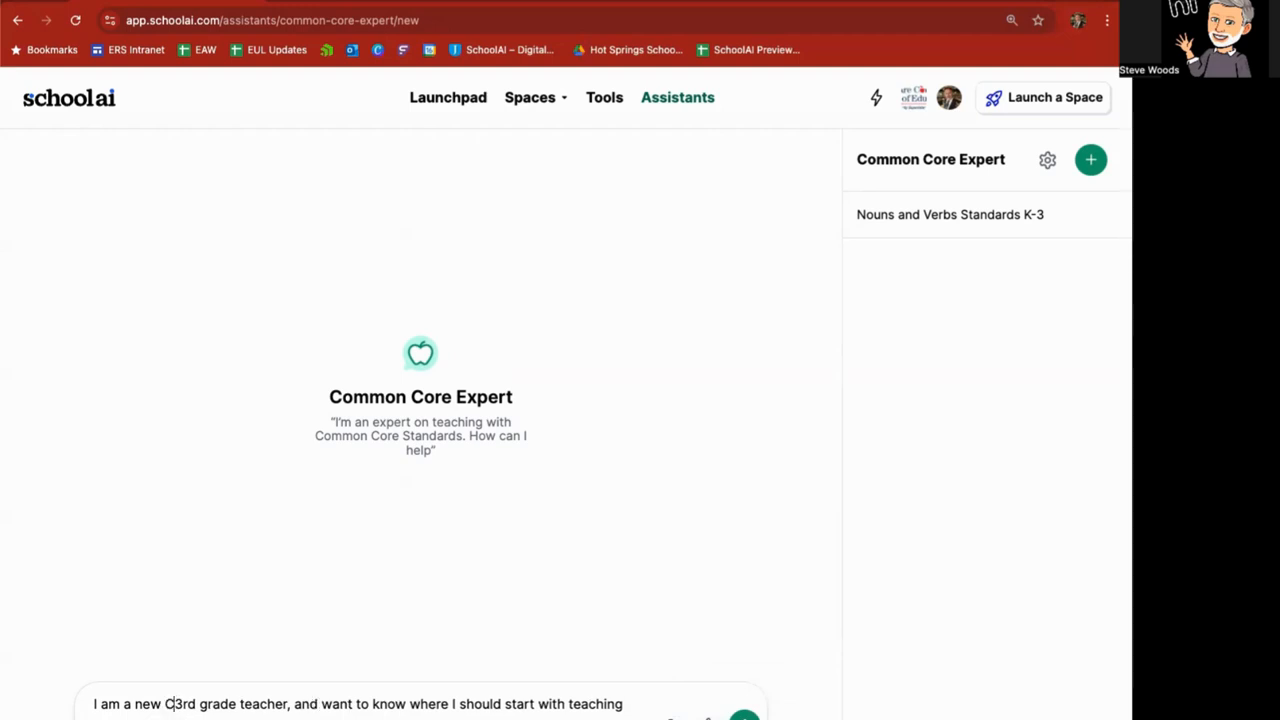
pyautogui.write('California')
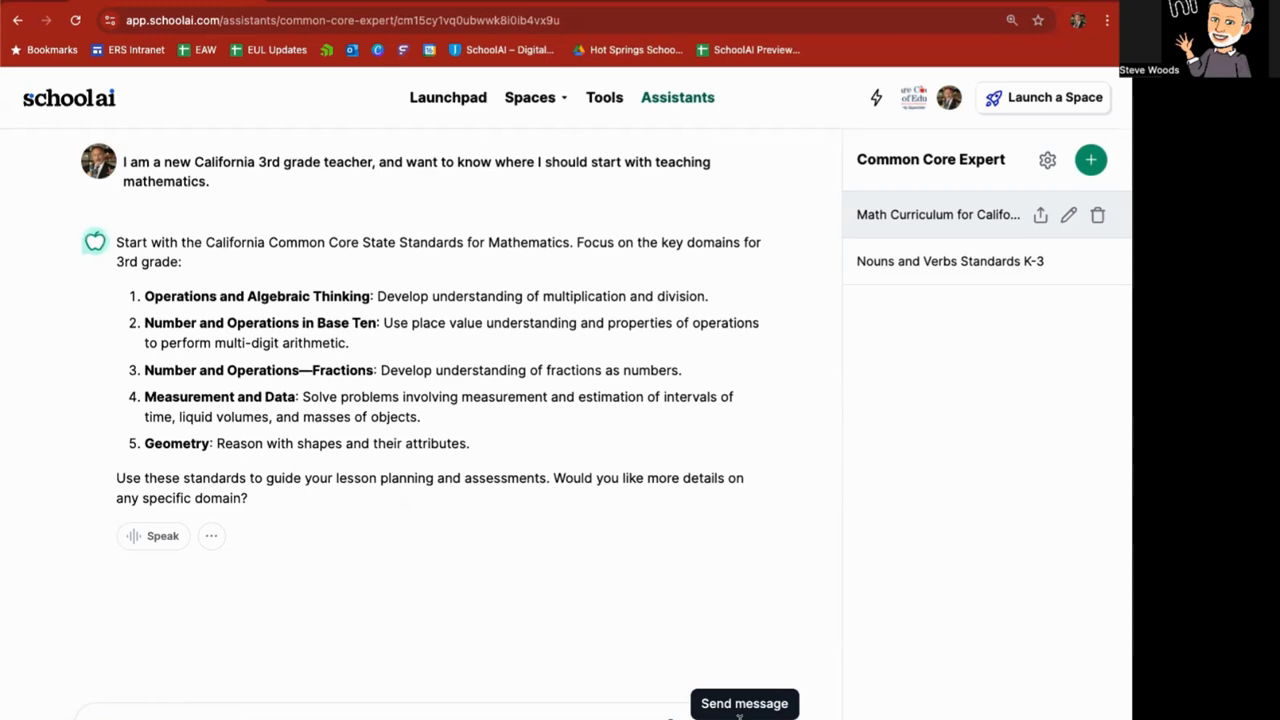
pyautogui.moveTo(308, 602)
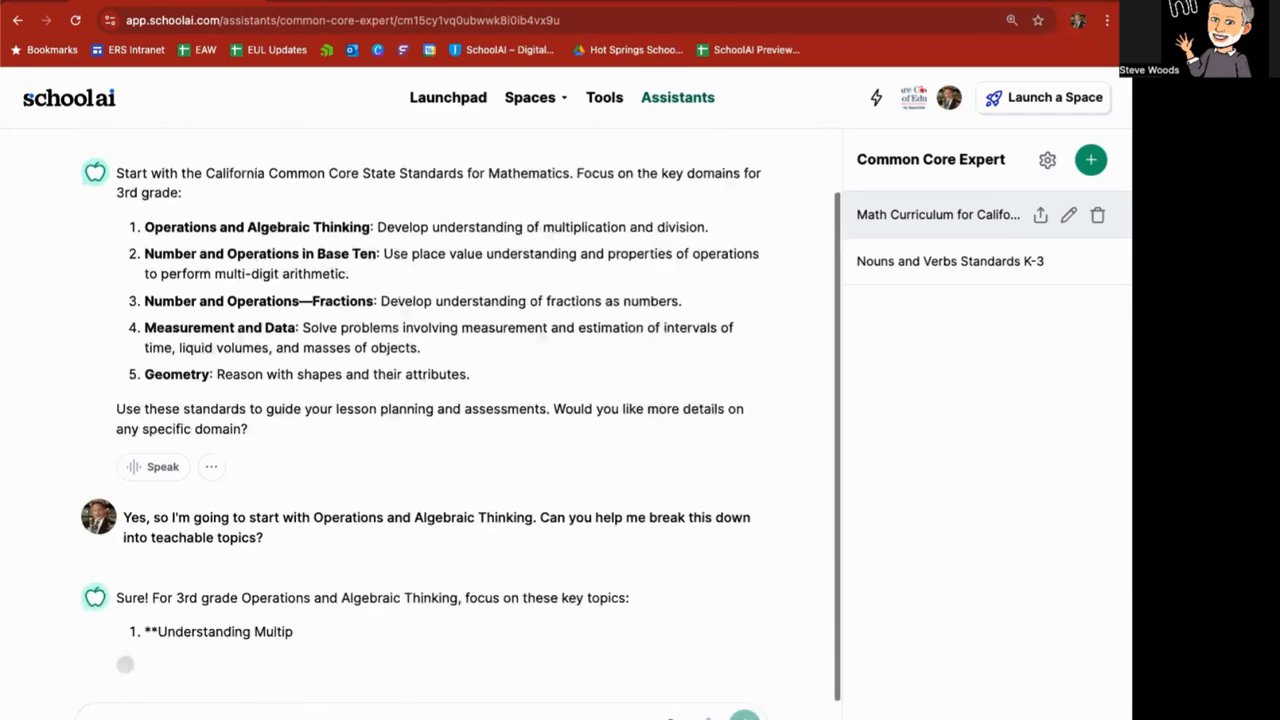
# Scroll through the reply's five Operations and Algebraic Thinking topics.
pyautogui.scroll(-3)
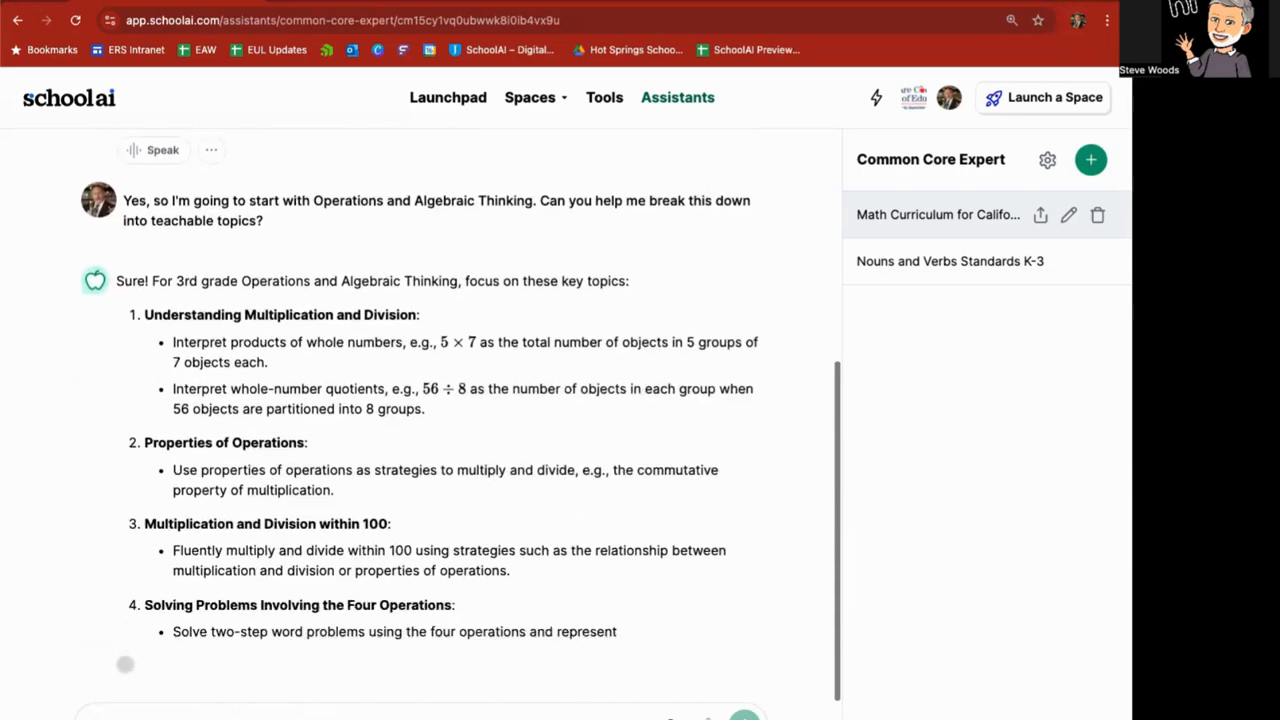
pyautogui.scroll(-3)
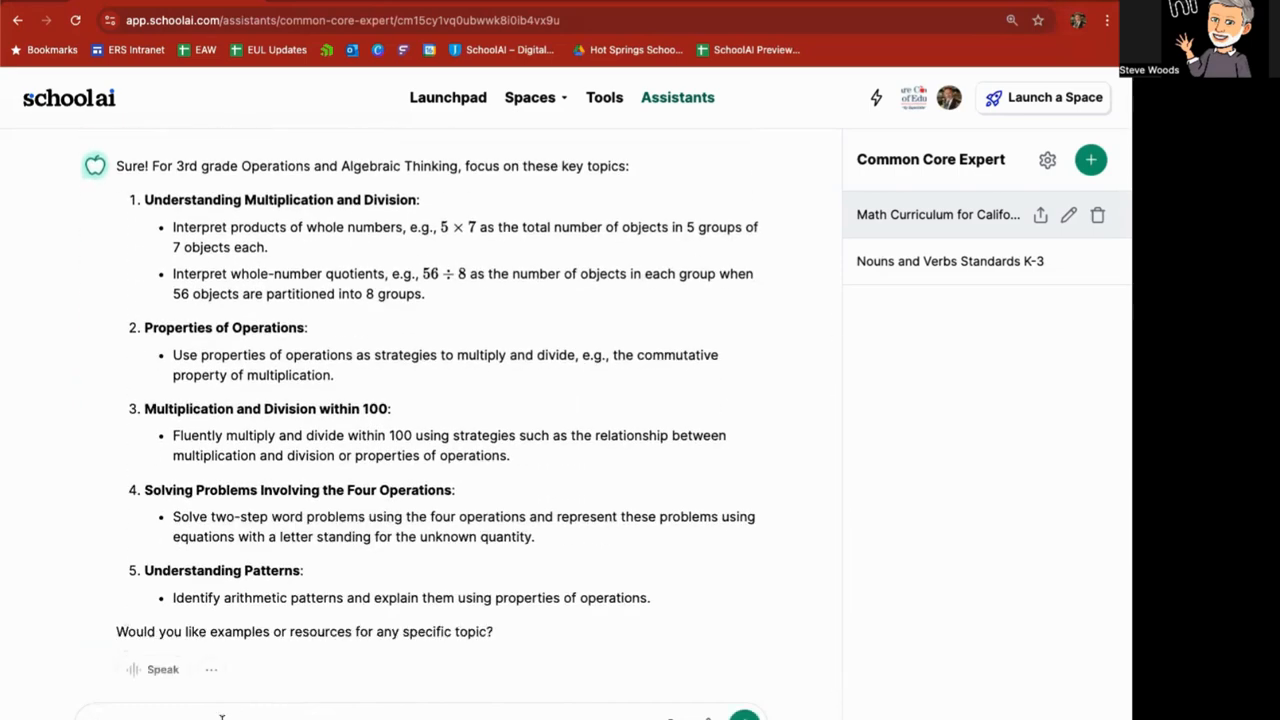
pyautogui.scroll(3)
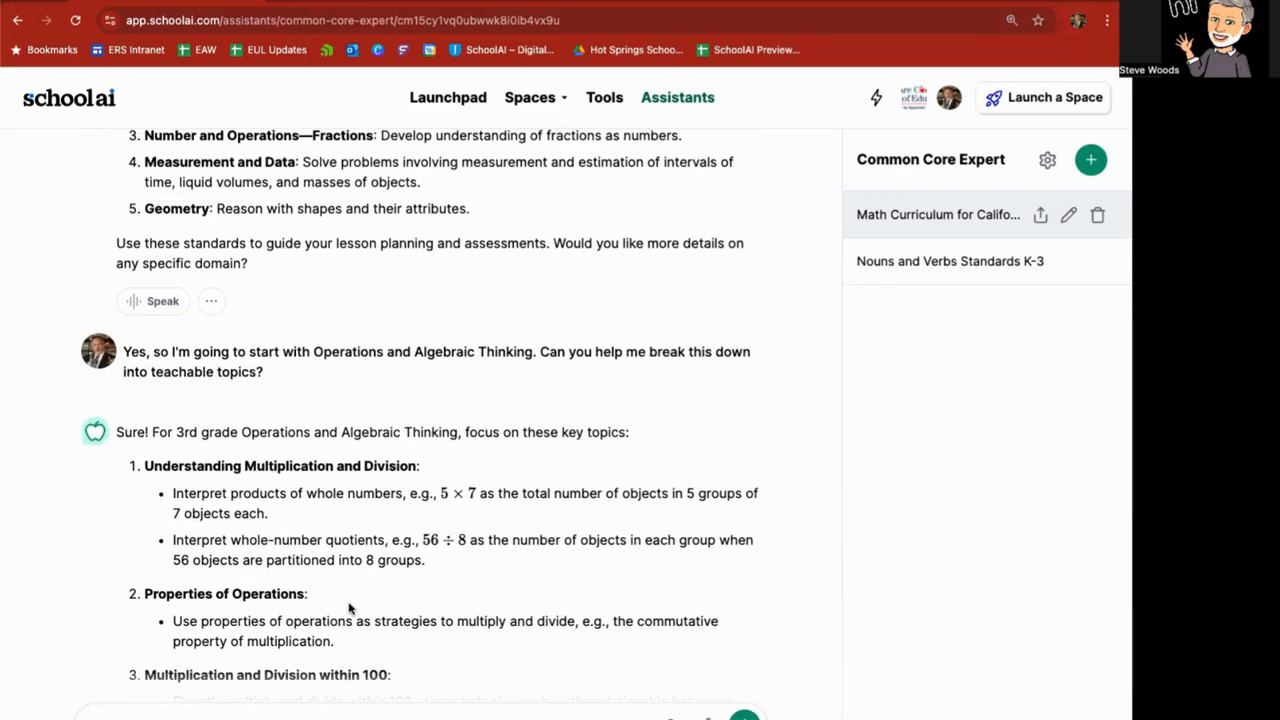
pyautogui.scroll(-3)
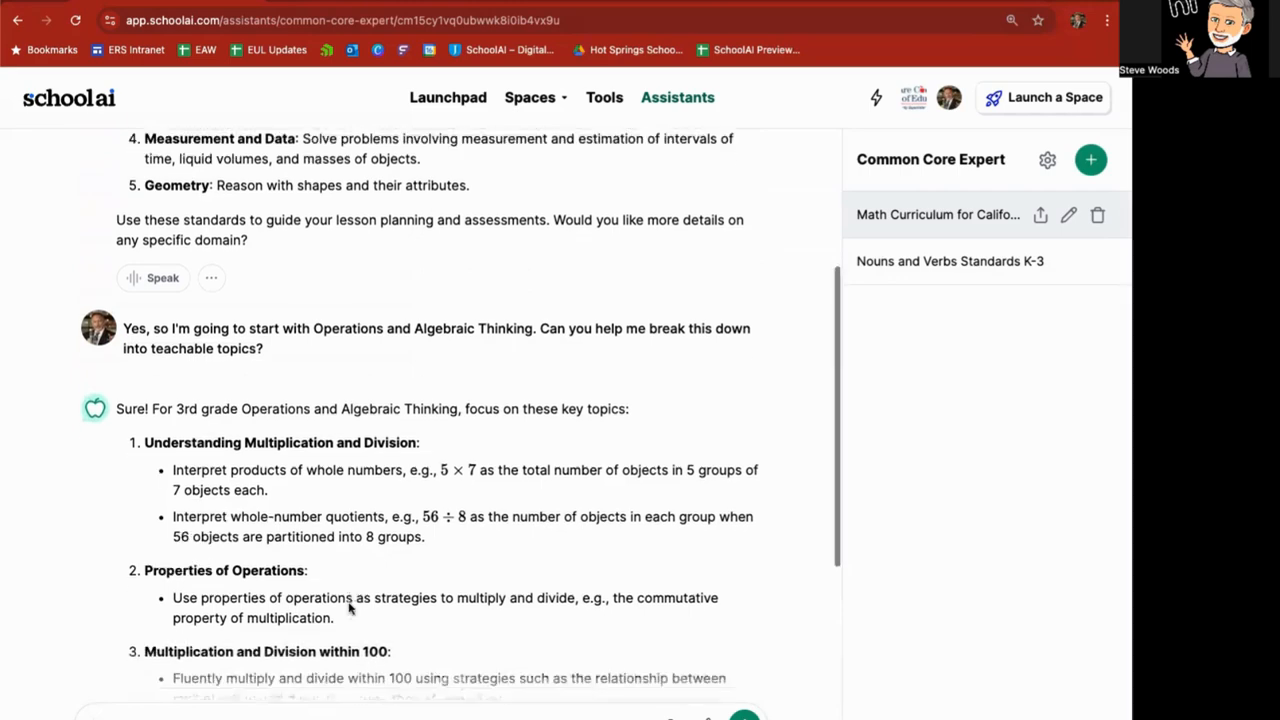
pyautogui.scroll(-3)
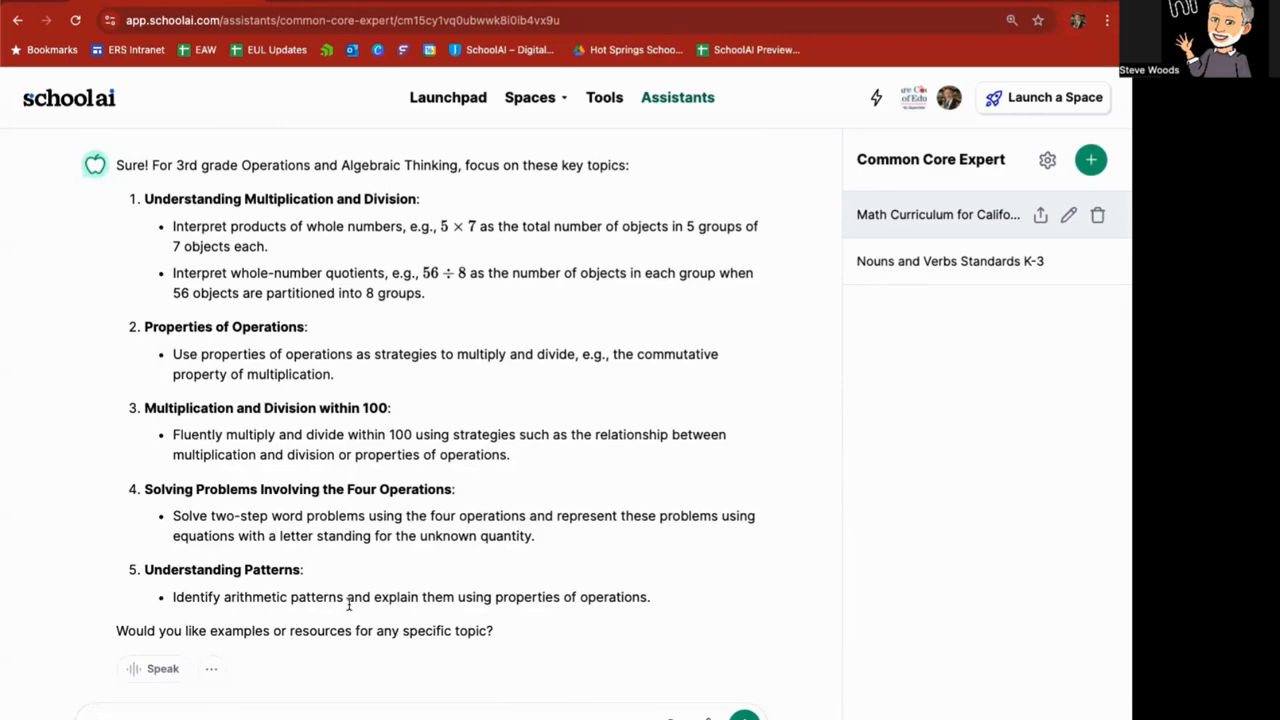
pyautogui.scroll(3)
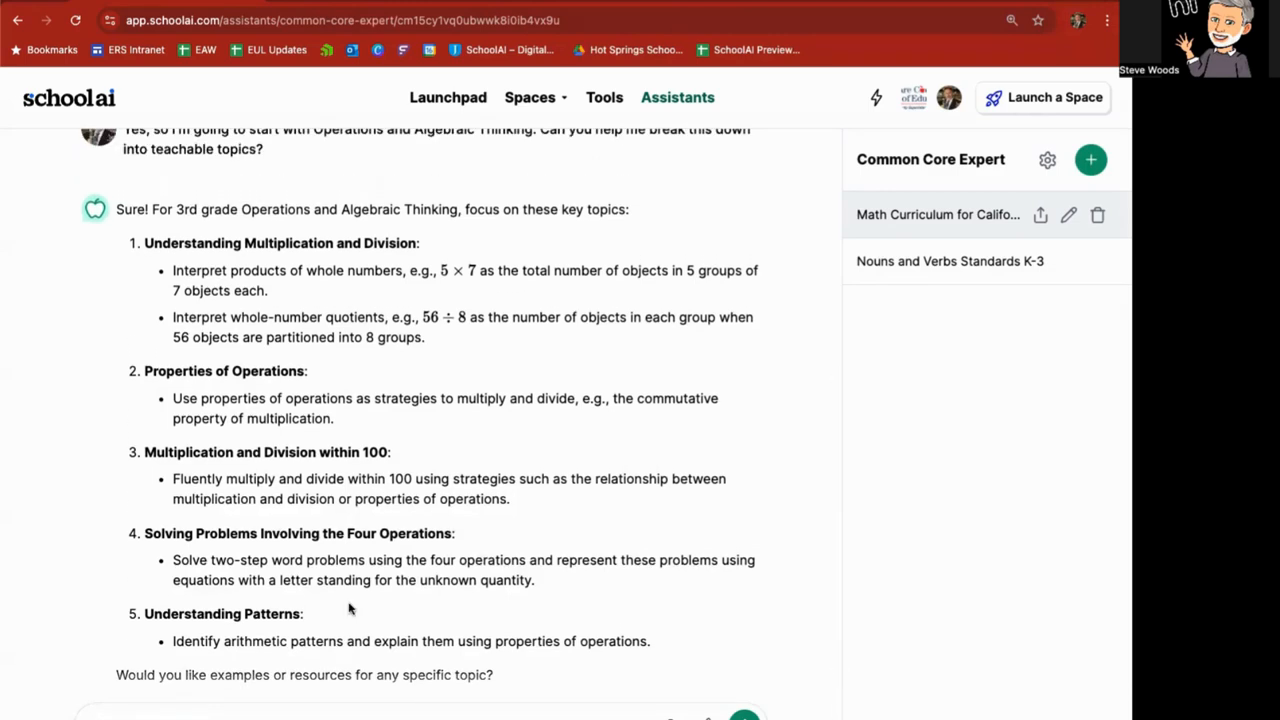
pyautogui.scroll(3)
pyautogui.write("Yeah, let's start with Understanding Multiplication and Division. What do you think")
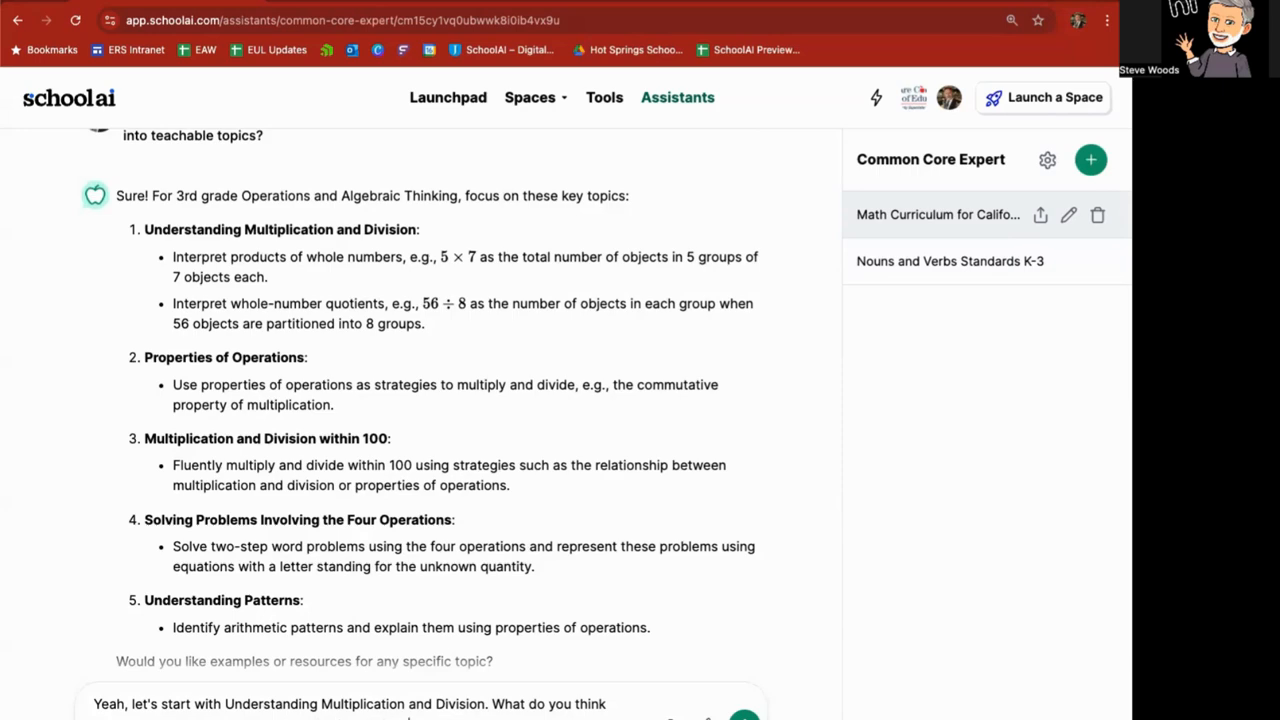
# Scroll through the five strategies for teaching Understanding Multiplication and Division.
pyautogui.scroll(-3)
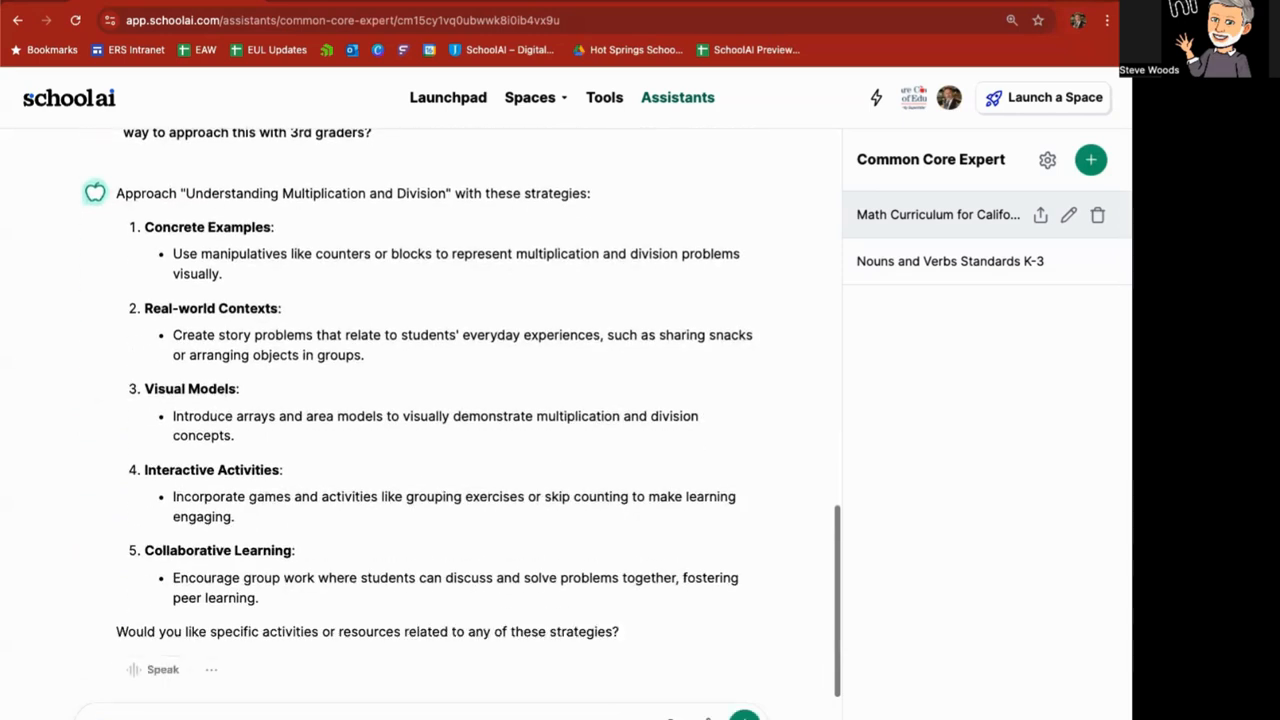
pyautogui.scroll(3)
pyautogui.write('I love the idea of interactive activities. Can you list 6 of them I could use as strategies')
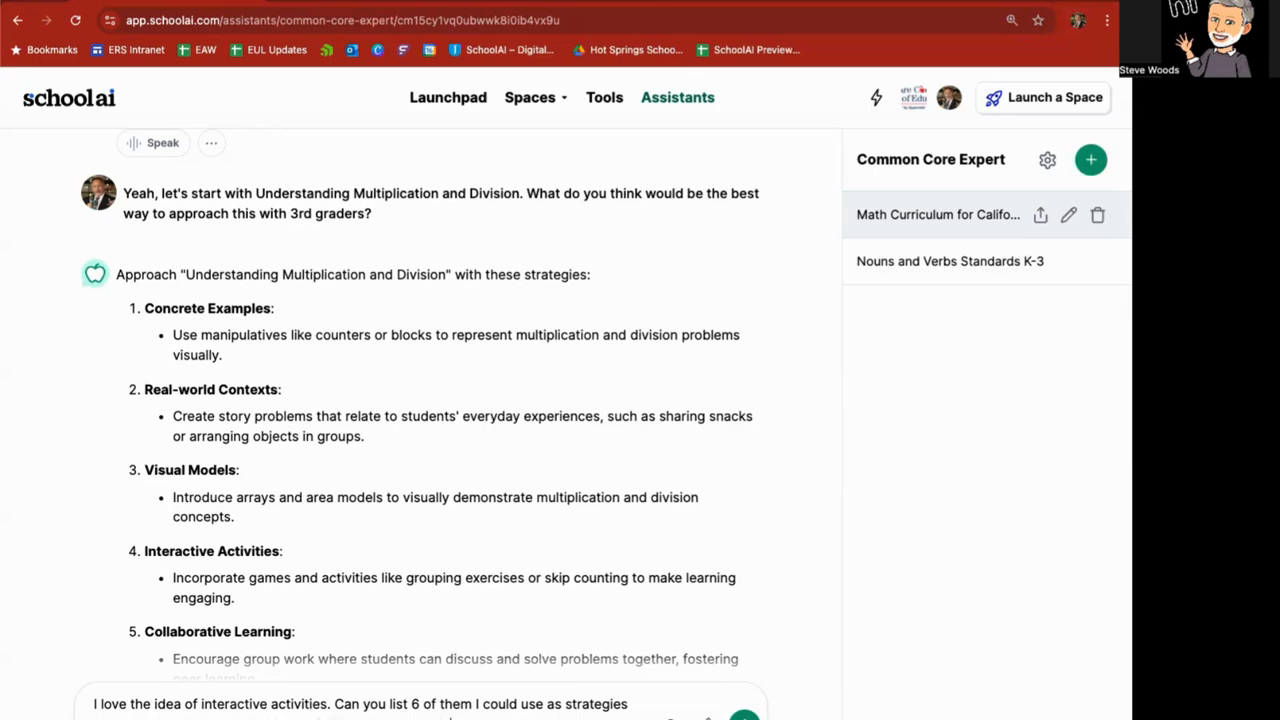
# Scroll through the six activities, from Array Building with Blocks to Interactive Digital Games.
pyautogui.scroll(-3)
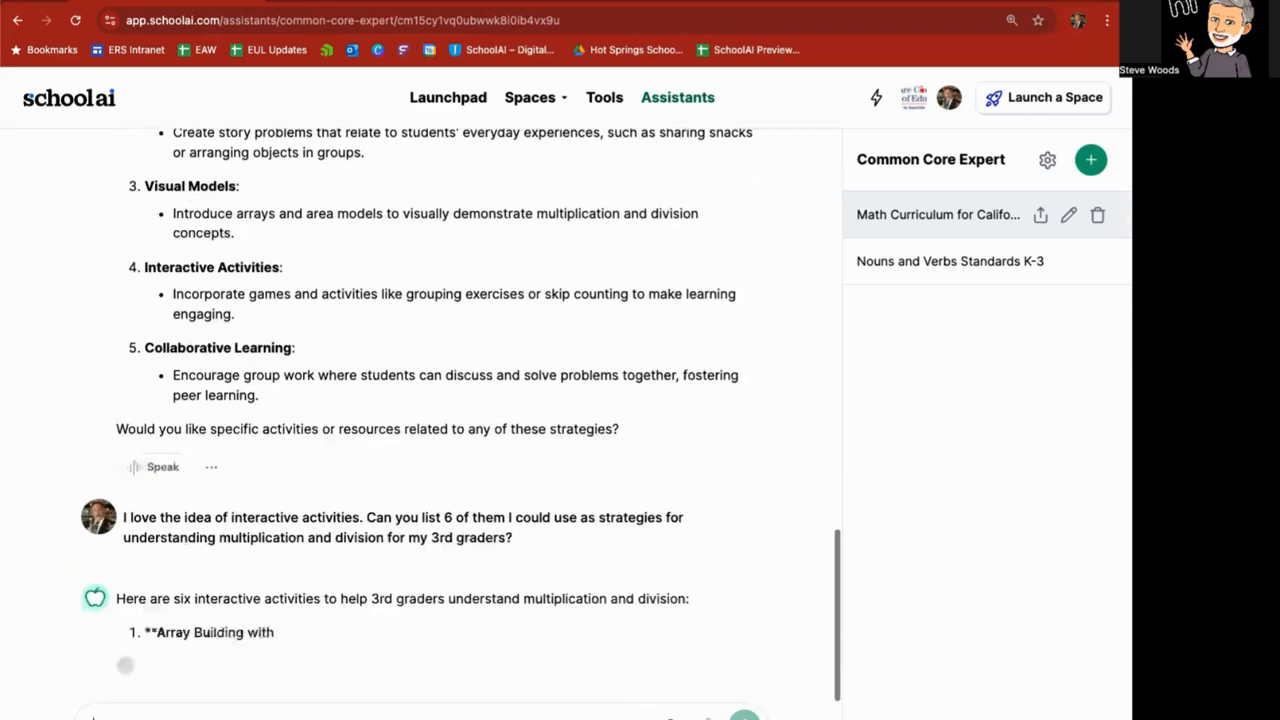
pyautogui.scroll(-3)
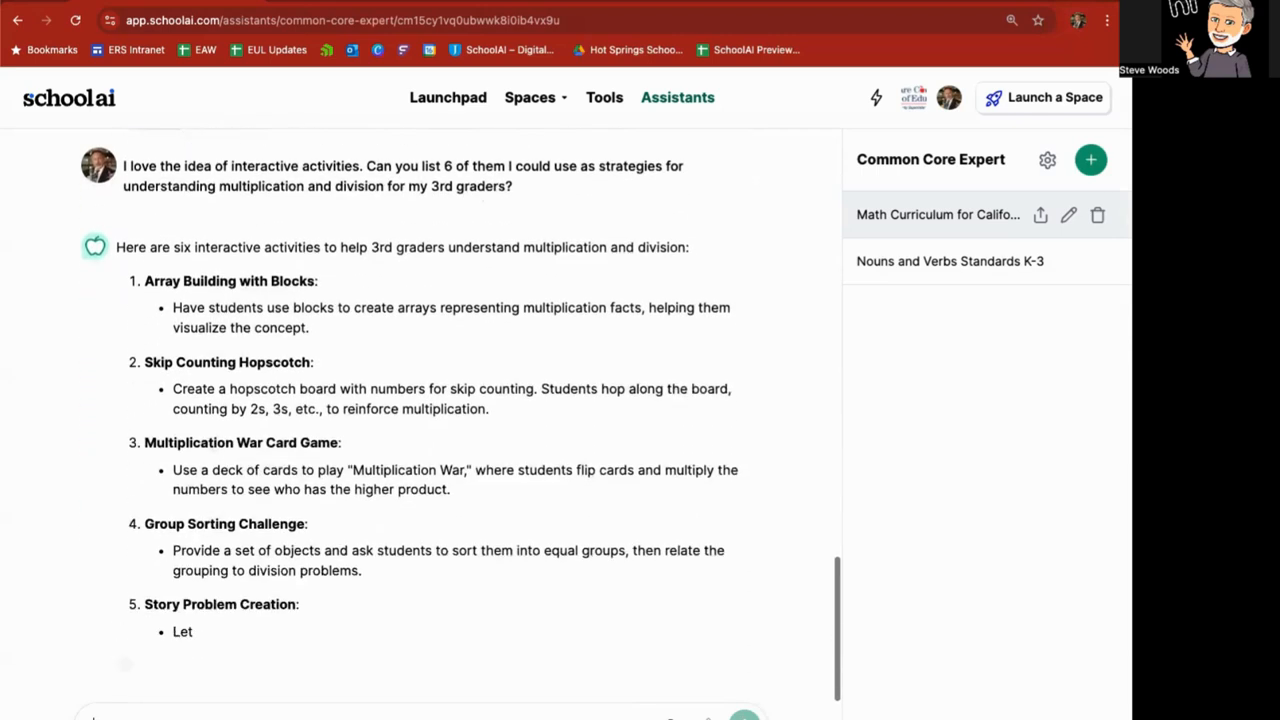
pyautogui.scroll(-3)
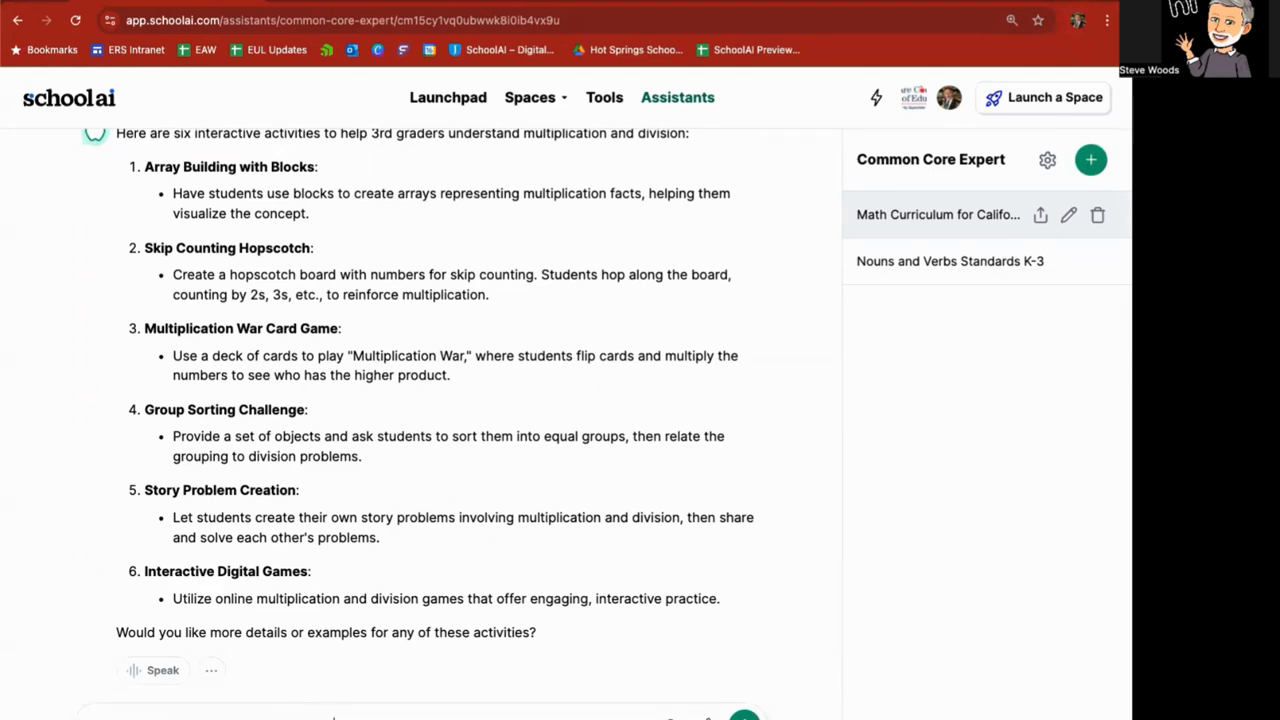
# Read through the six-step Story Problem Creation plan, from introducing the concept to class discussion.
pyautogui.scroll(-3)
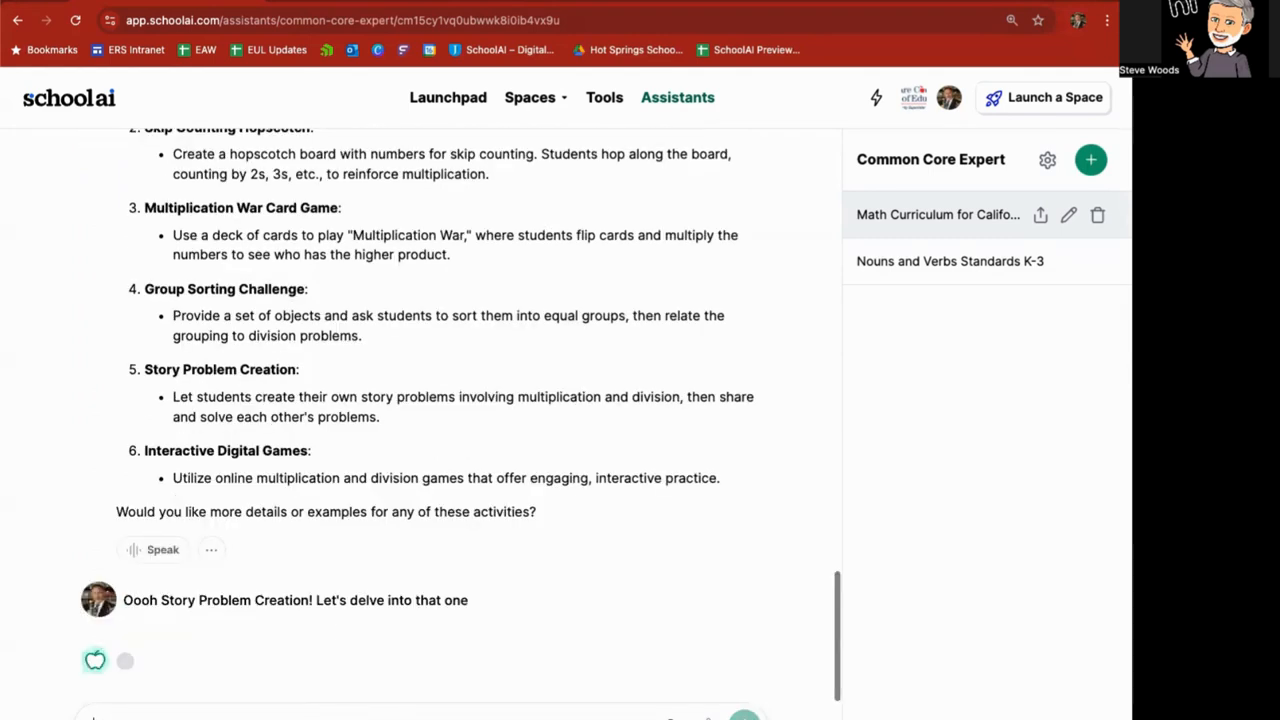
pyautogui.scroll(-3)
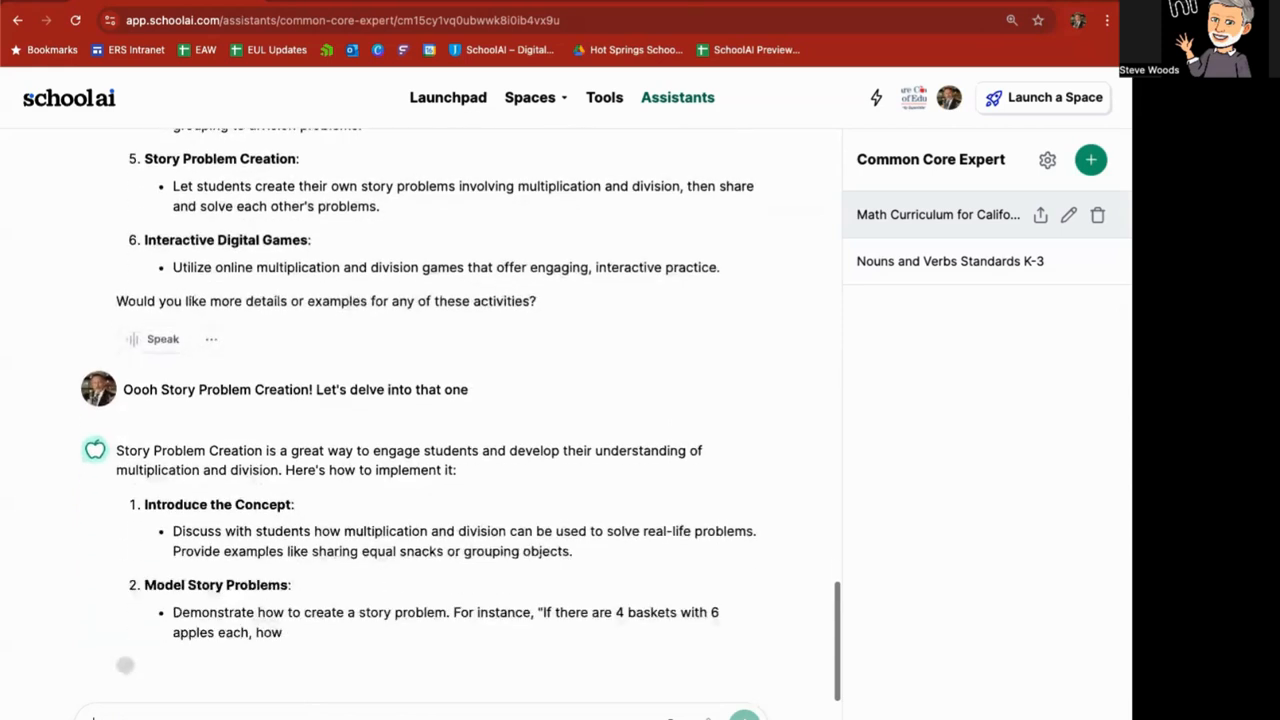
pyautogui.scroll(-3)
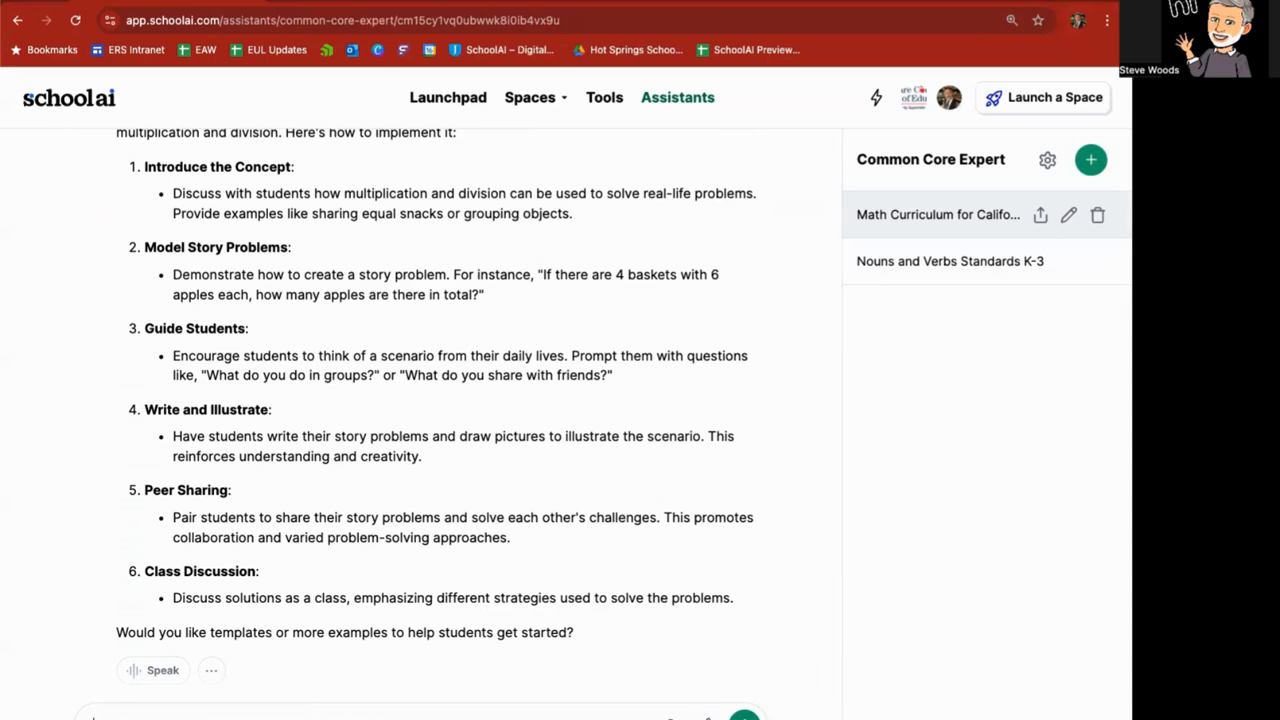
pyautogui.scroll(3)
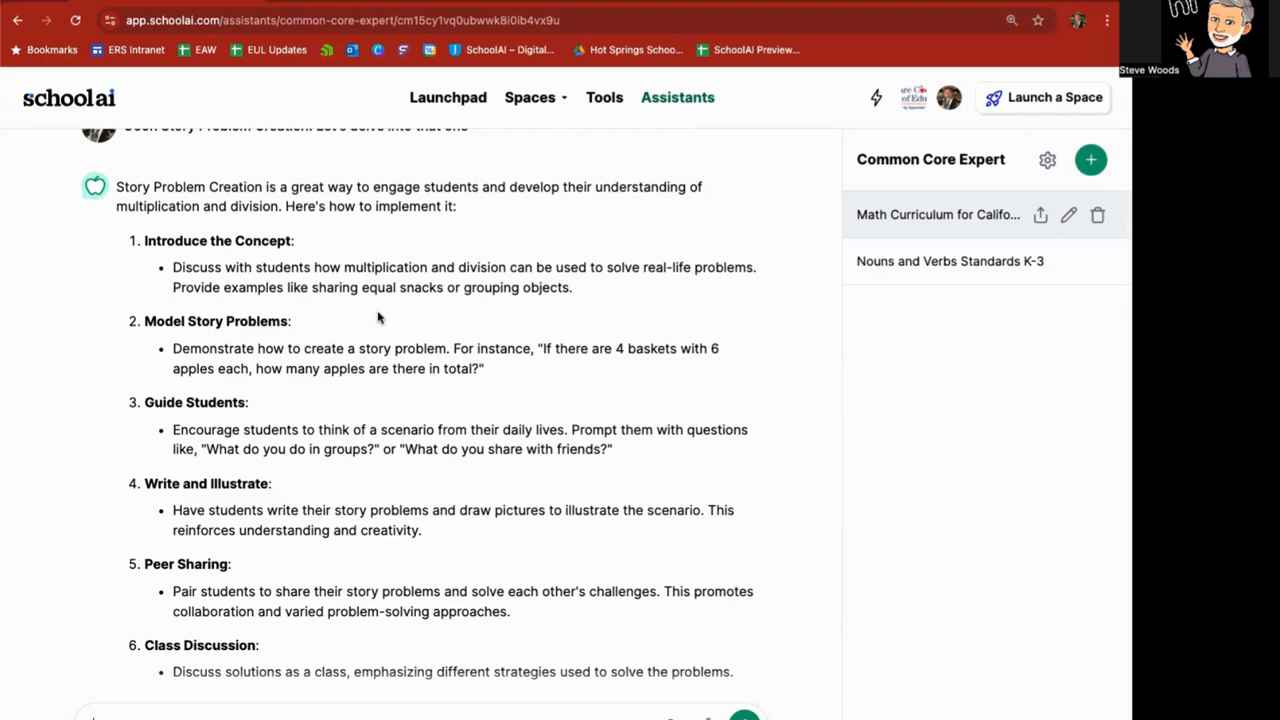
# Return to the Assistants gallery and start a new Coteacher chat.
pyautogui.click(677, 97)
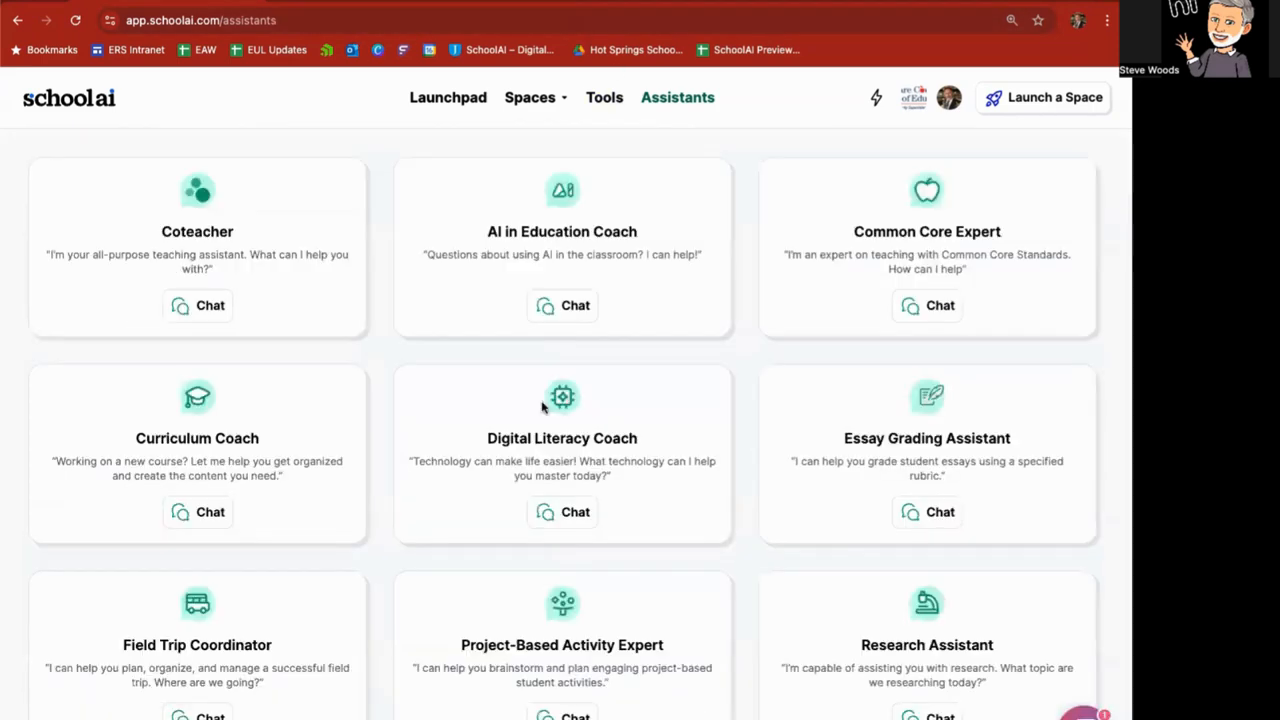
pyautogui.moveTo(250, 317)
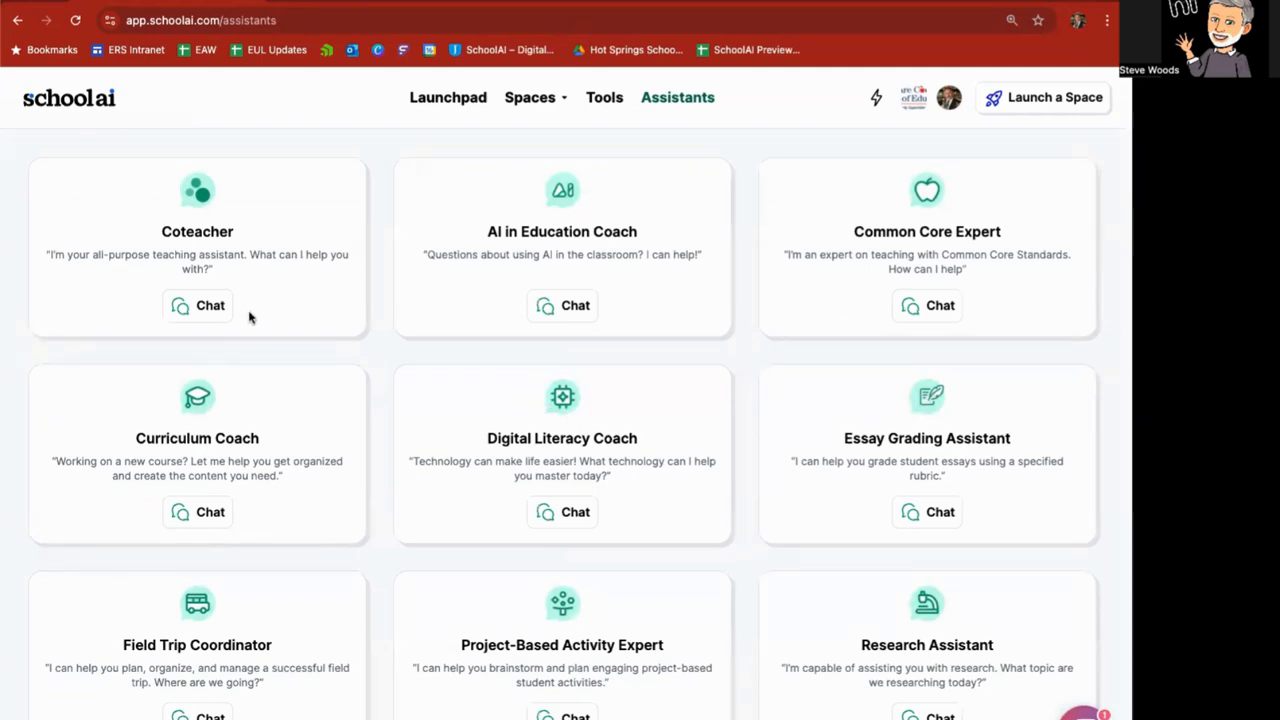
pyautogui.click(210, 305)
pyautogui.write('Give me some examples of good word problems for teaching multiplication and division')
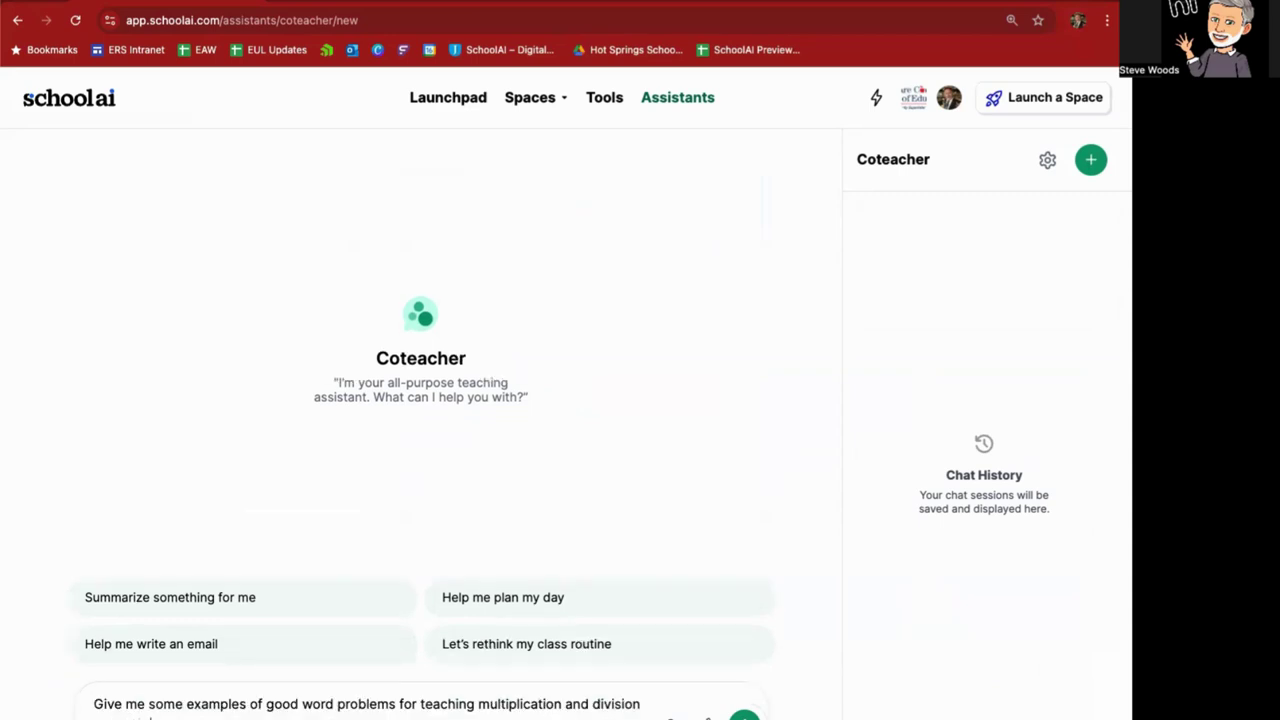
# Send the word-problem request, review three multiplication and three division problems, then return to Assistants.
pyautogui.click(744, 715)
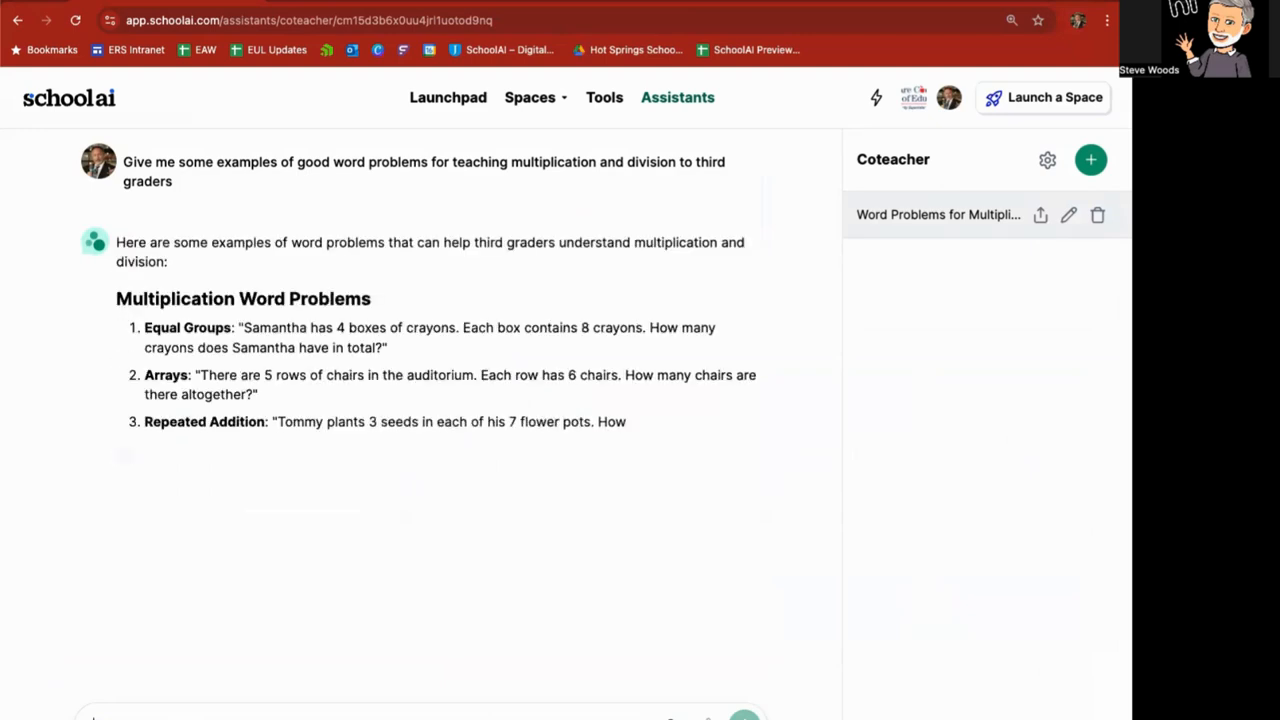
pyautogui.scroll(-3)
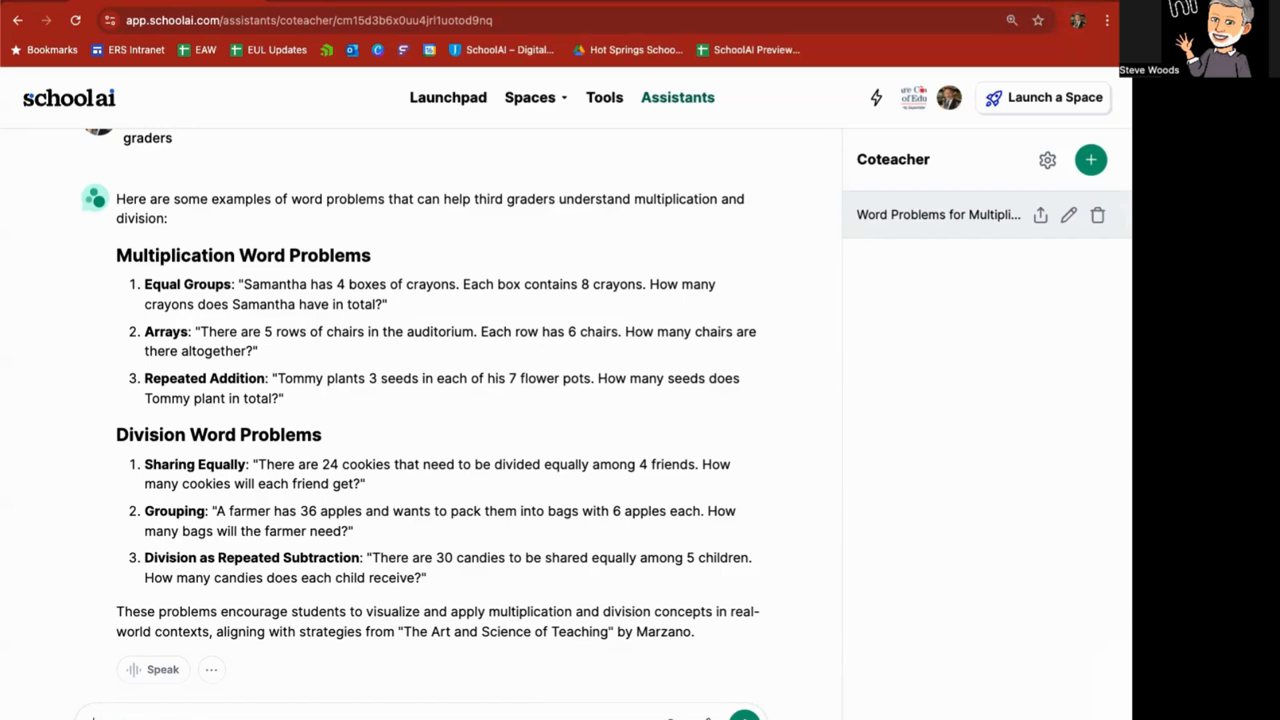
pyautogui.moveTo(250, 156)
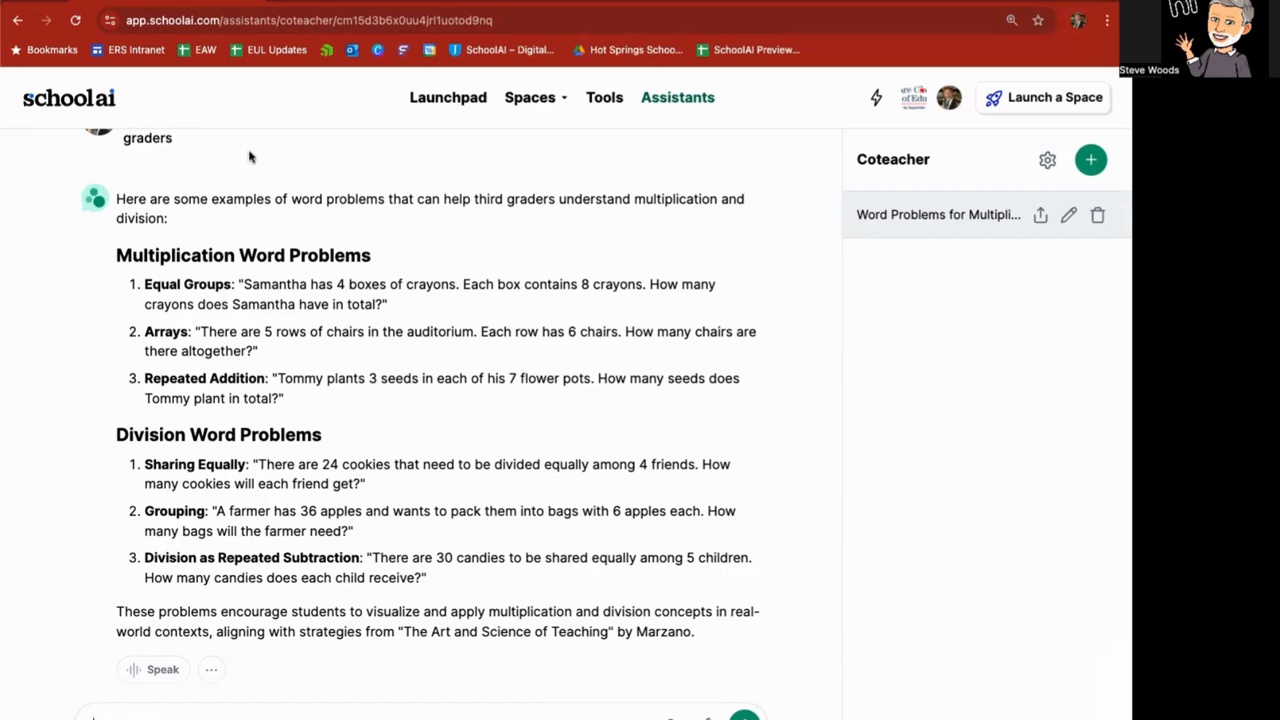
pyautogui.click(677, 97)
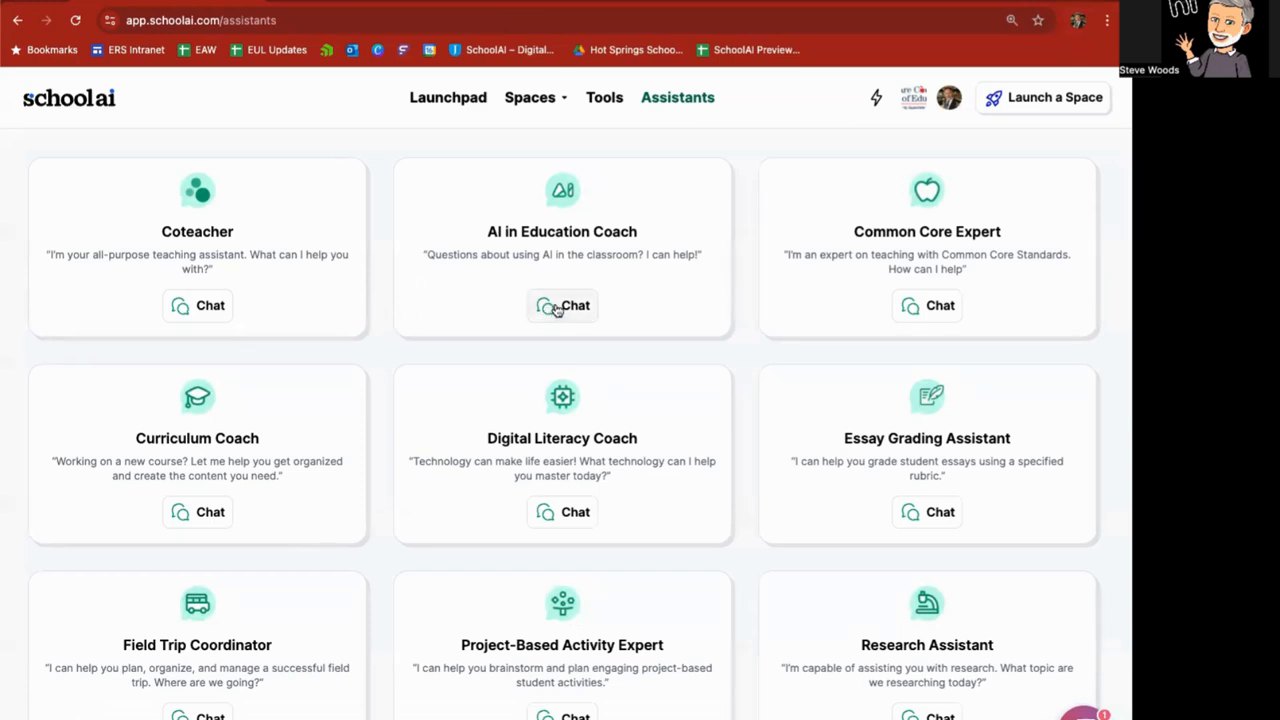
# Ask the AI in Education Coach about AI for 3rd-grade multiplication and division, then return to Assistants.
pyautogui.click(562, 305)
pyautogui.write('I have some 3rd graders, that I am teaching multiplication and division to. How could I')
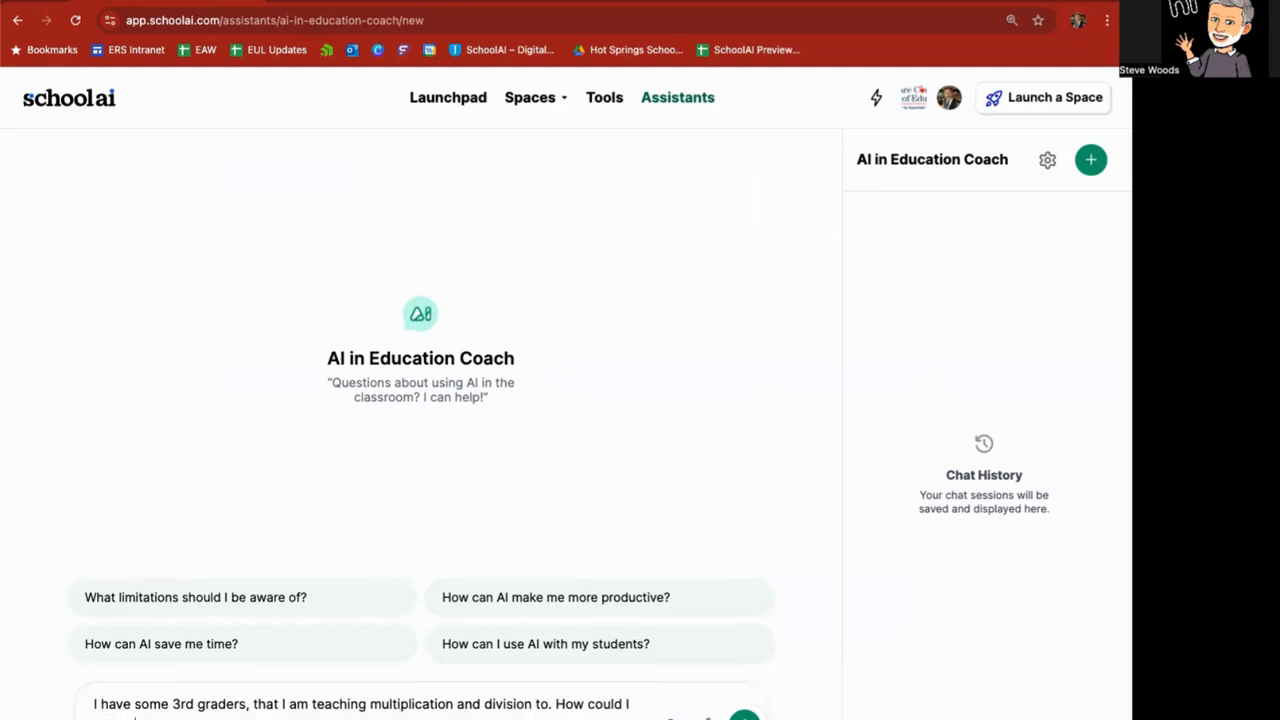
pyautogui.click(744, 716)
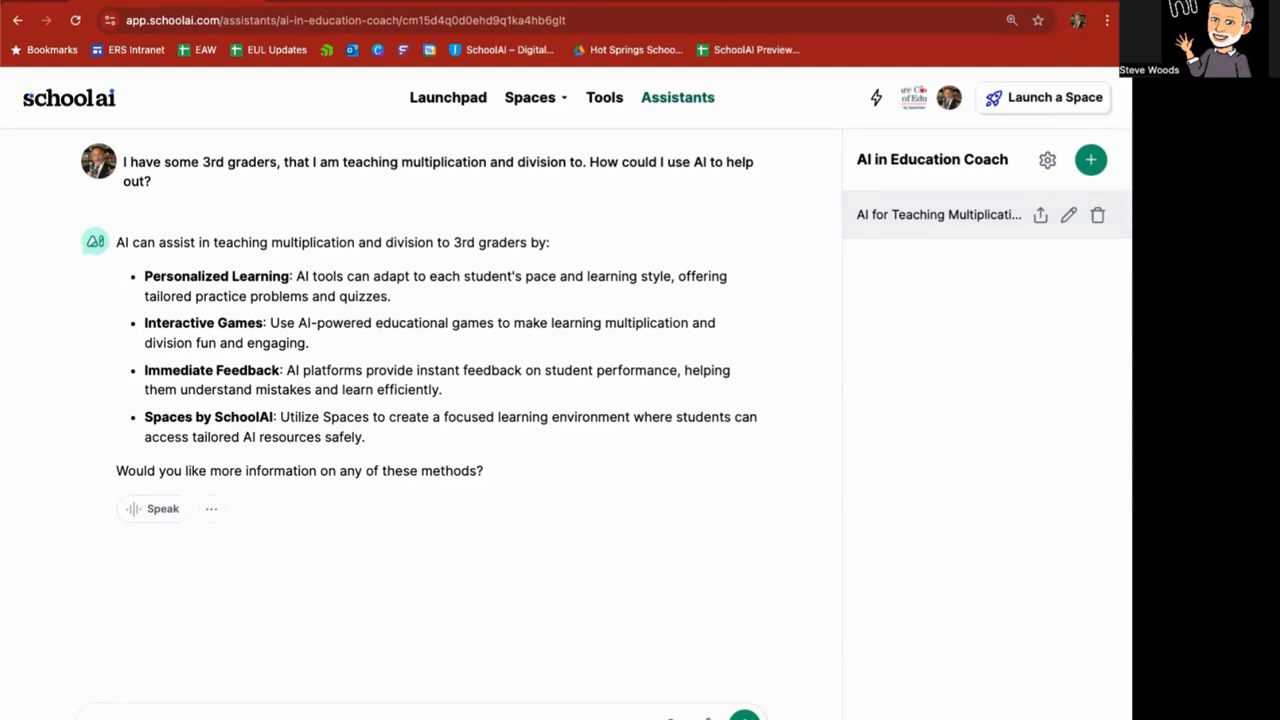
pyautogui.moveTo(752, 70)
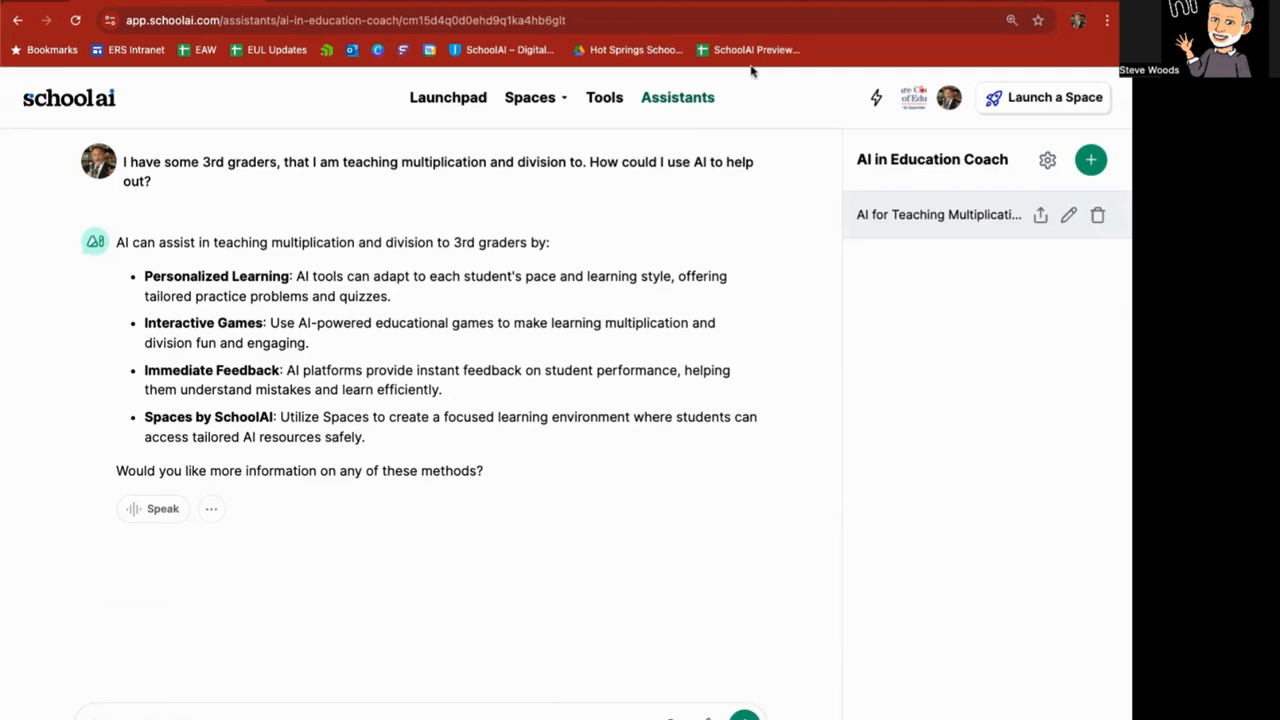
pyautogui.click(677, 97)
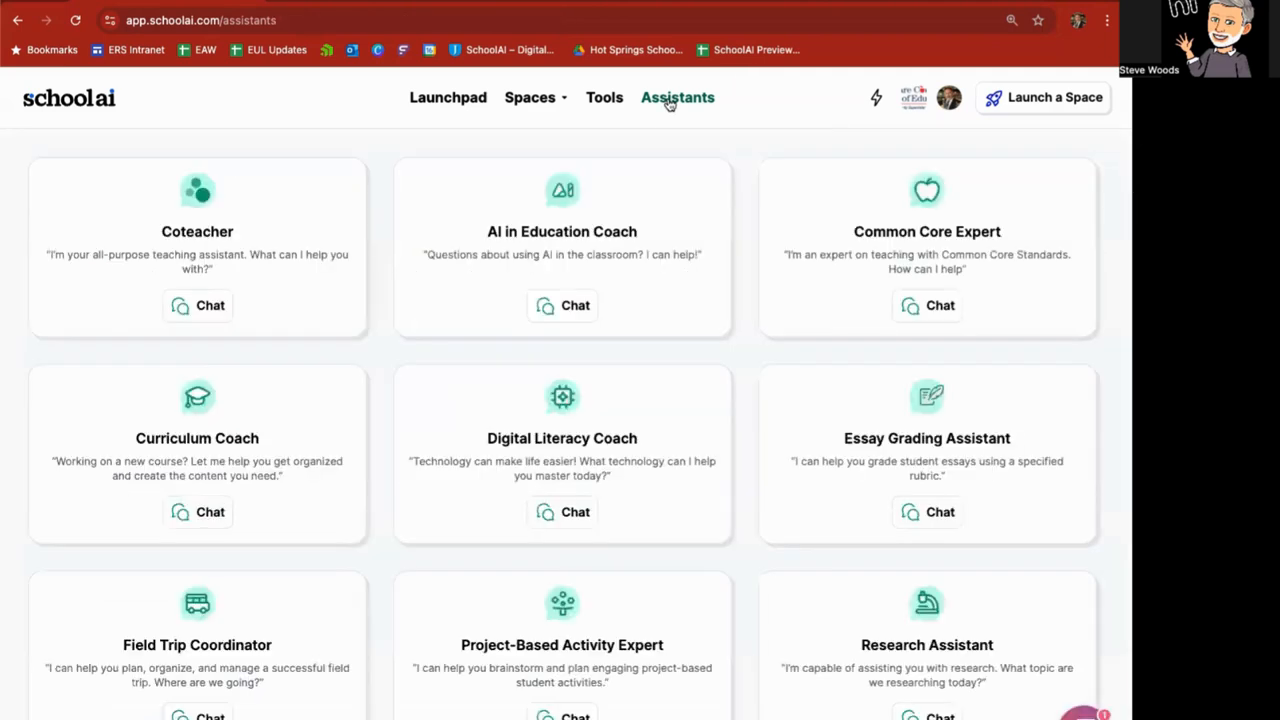
pyautogui.scroll(-3)
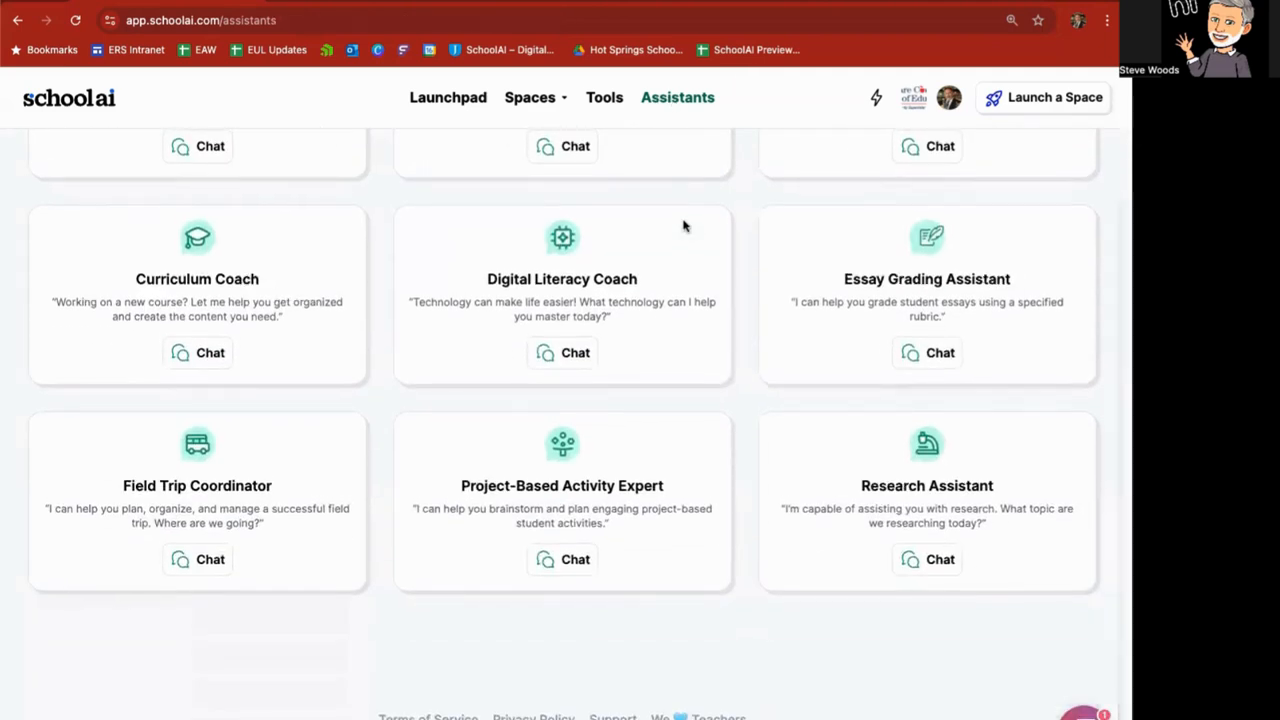
pyautogui.moveTo(362, 372)
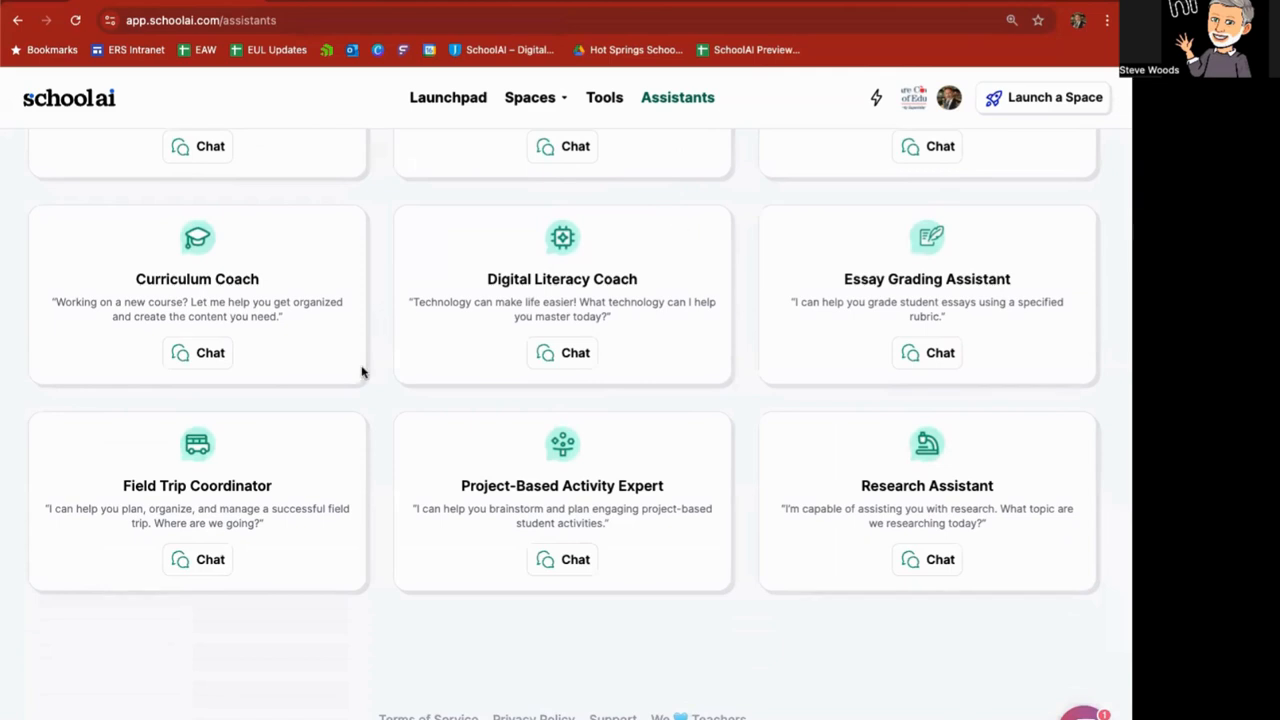
pyautogui.moveTo(258, 511)
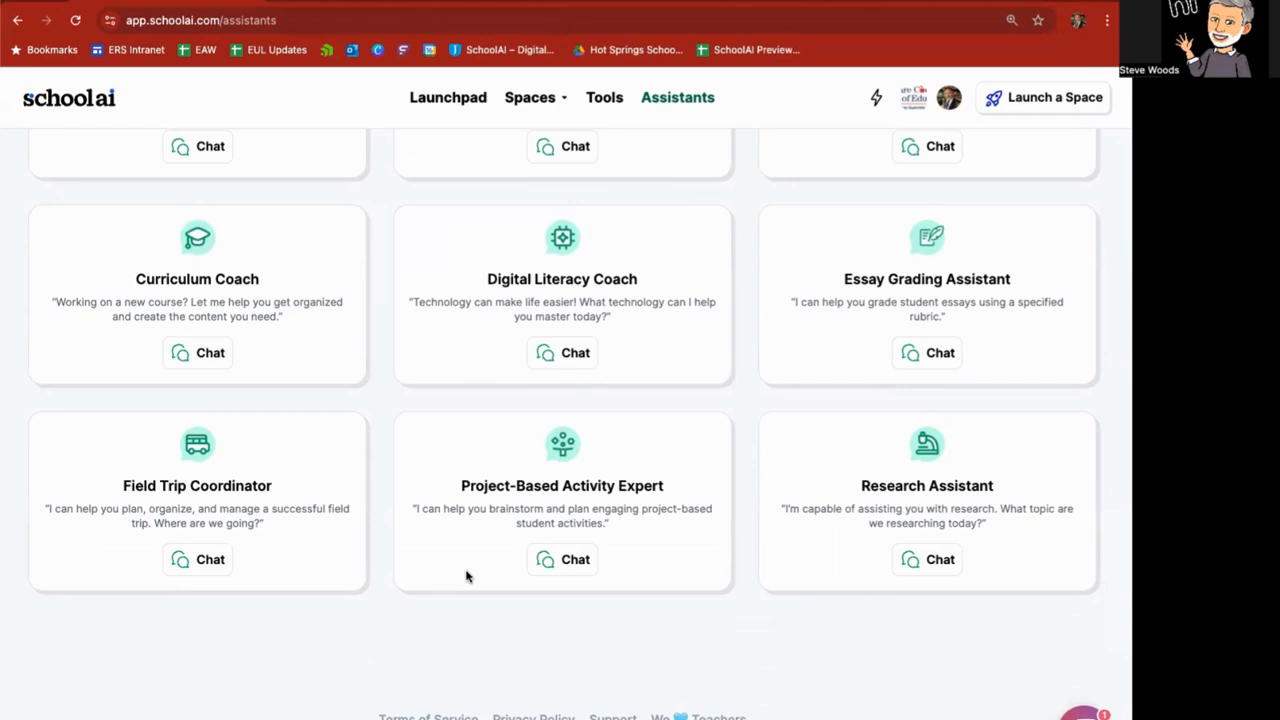
pyautogui.scroll(3)
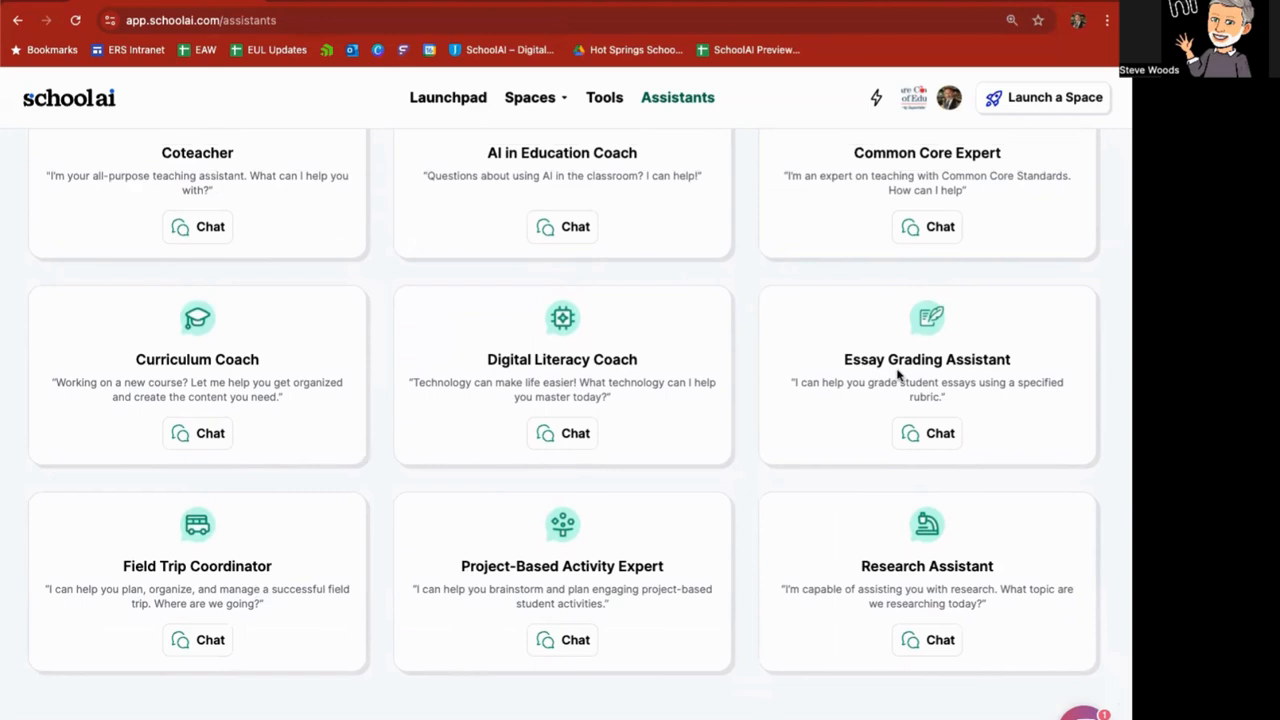
pyautogui.scroll(3)
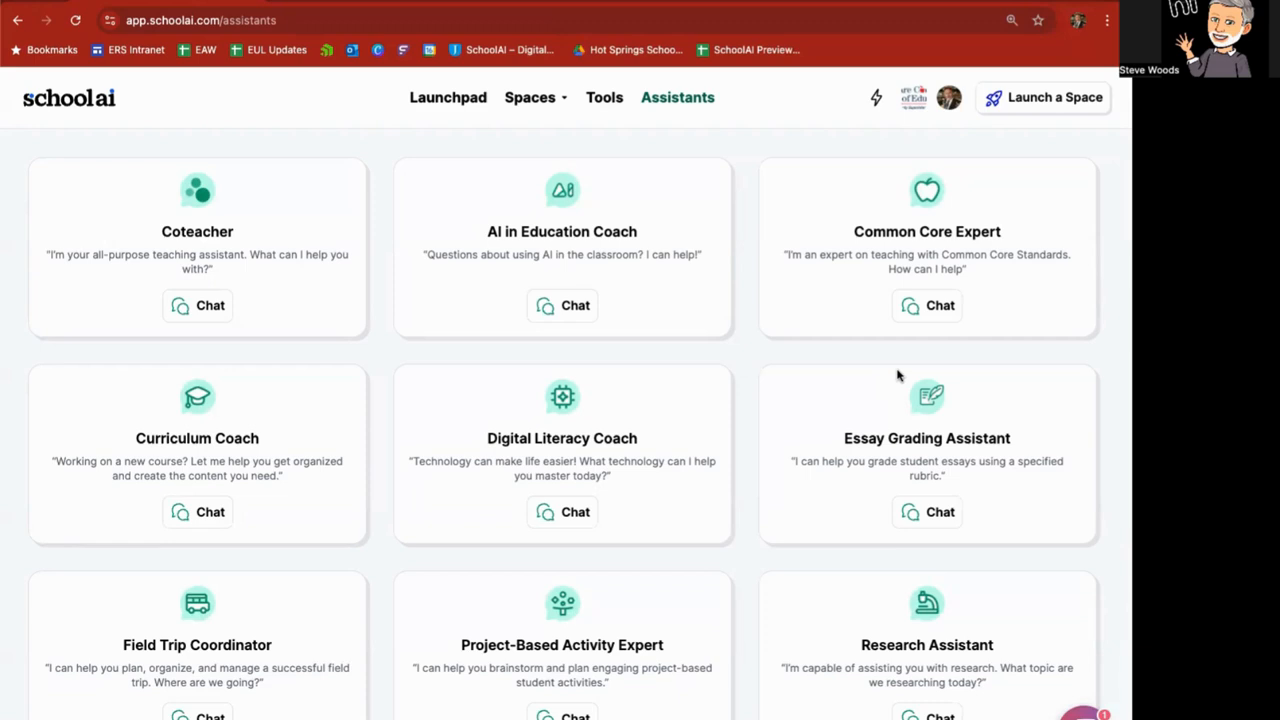
pyautogui.moveTo(897, 375)
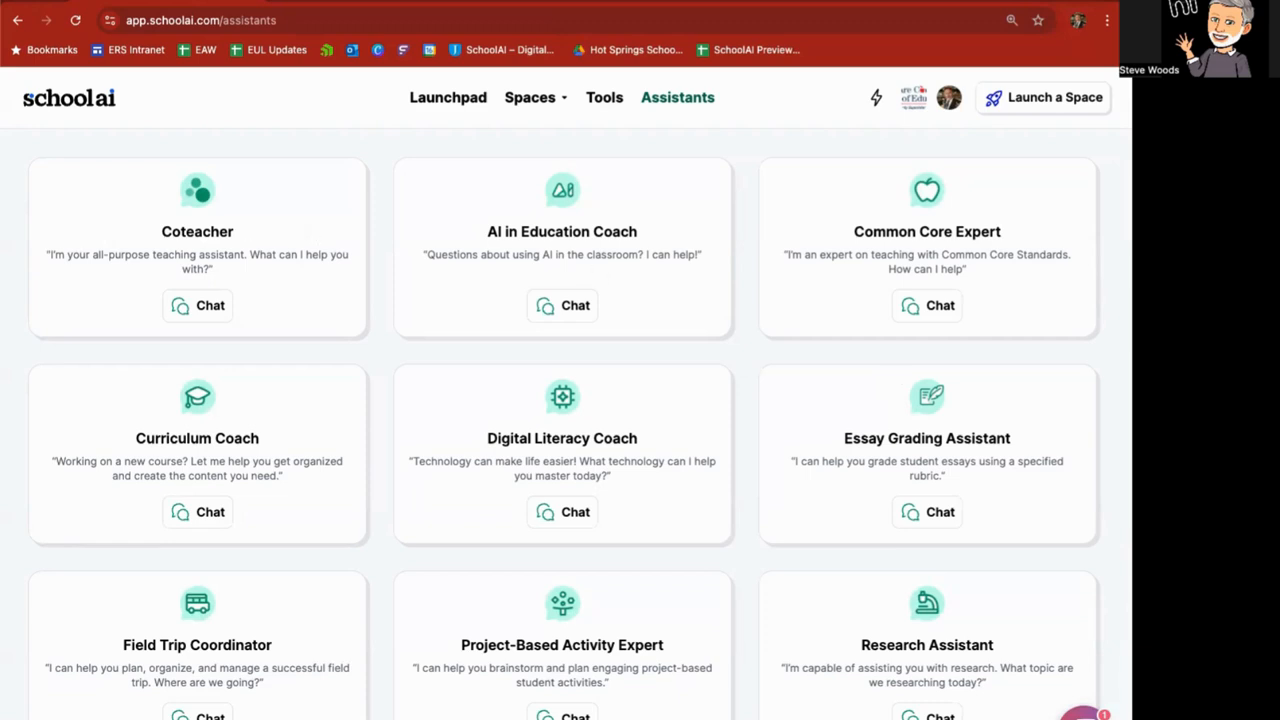